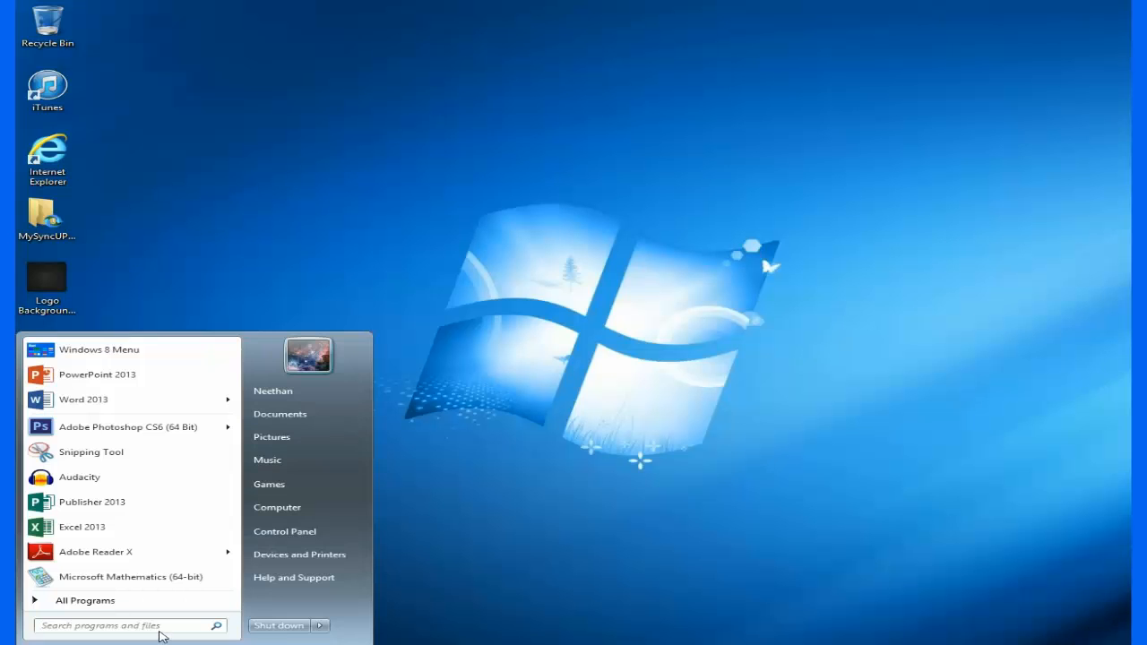
Launch Photoshop and enter a new document of 500 × 500 px at 300 ppi, transparent background.
click(127, 427)
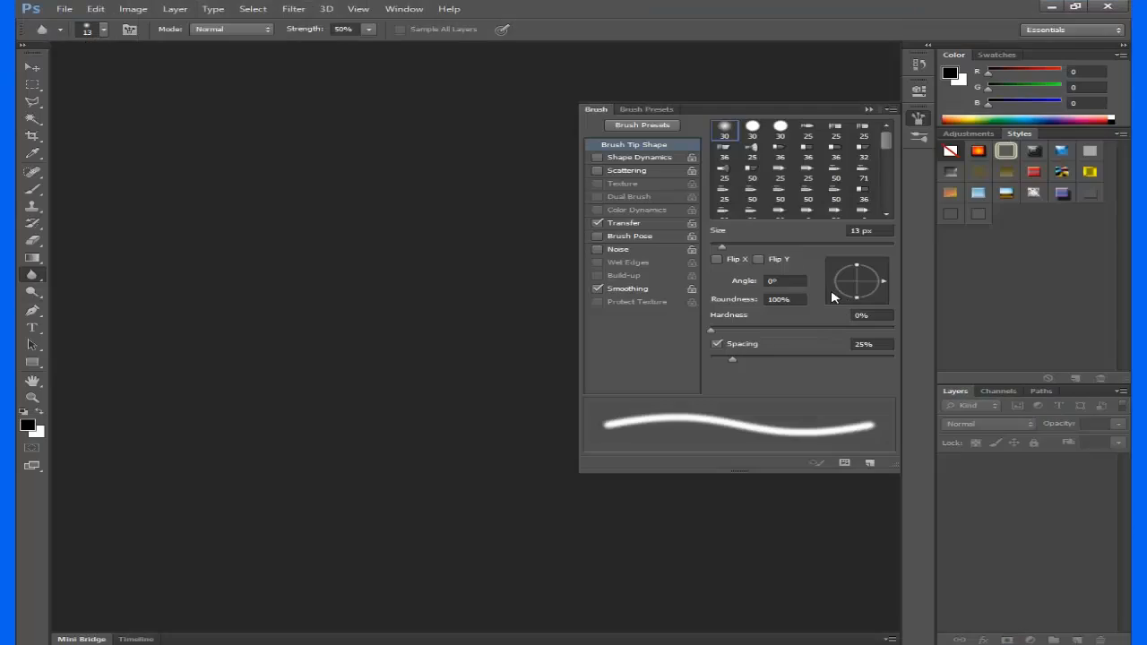
click(64, 8)
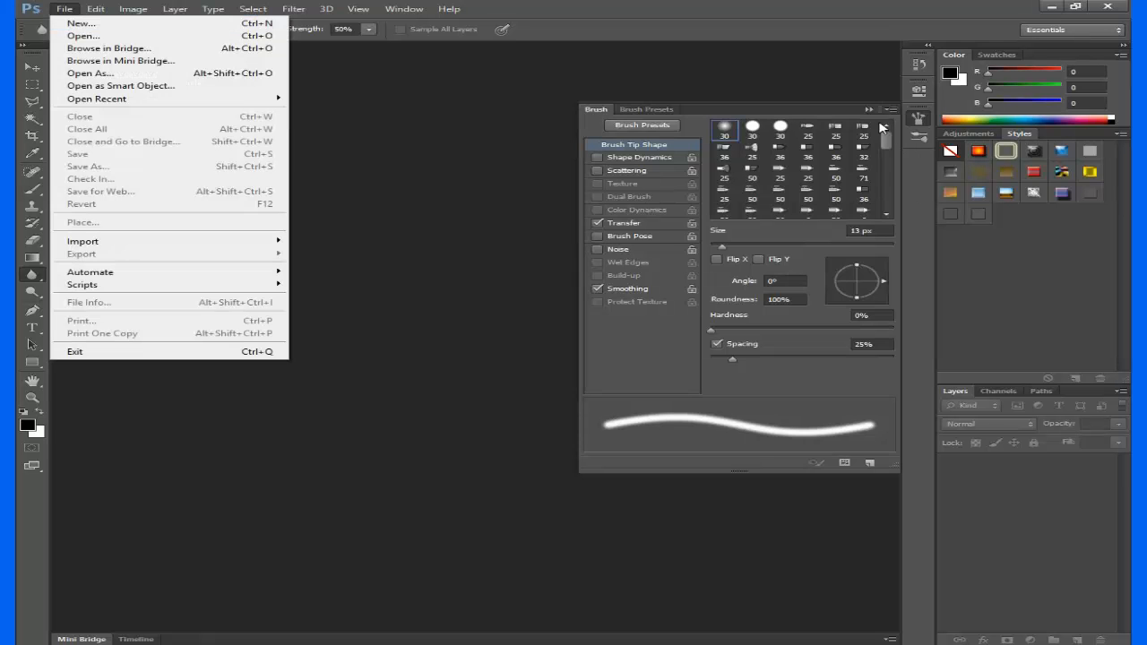
click(81, 22)
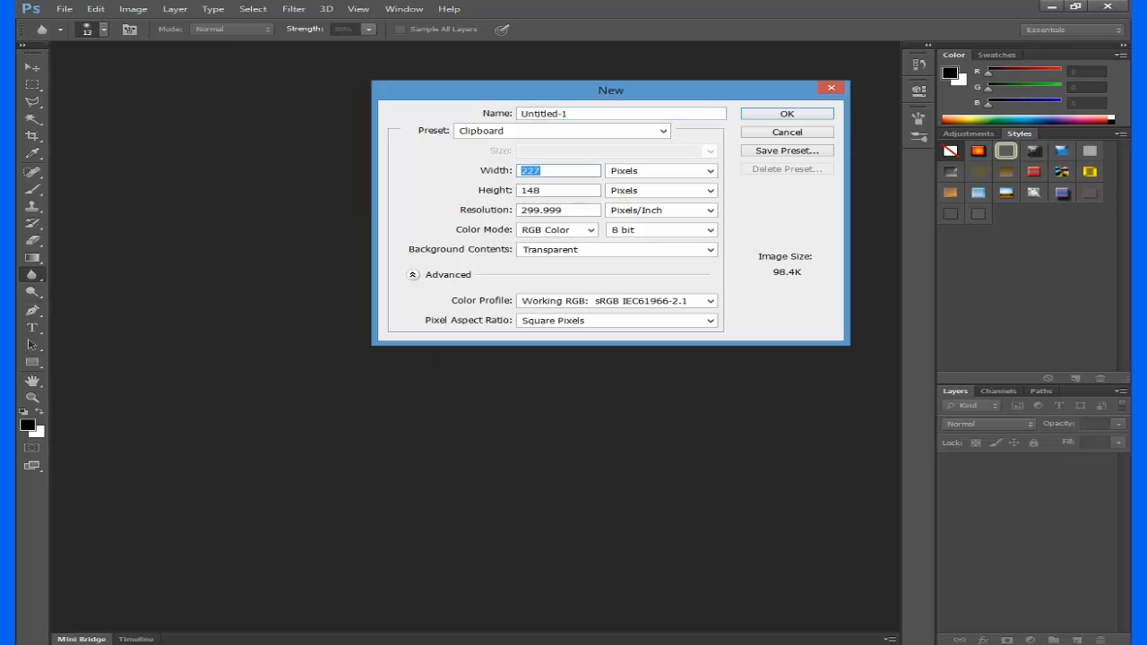
text(500)
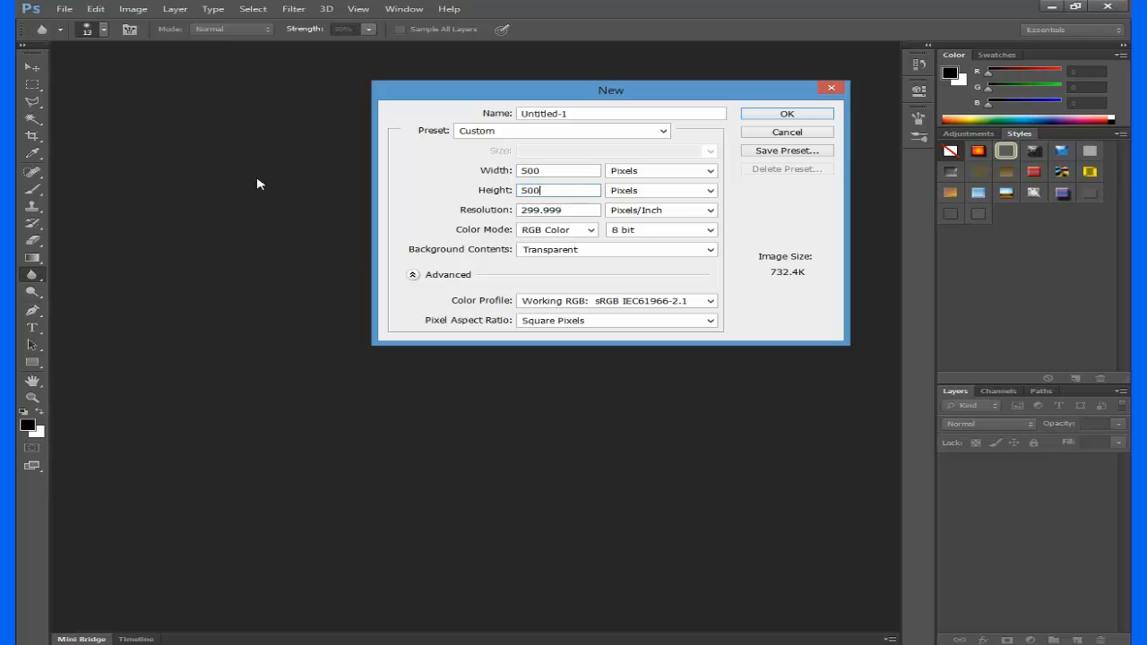
triple_click(558, 209)
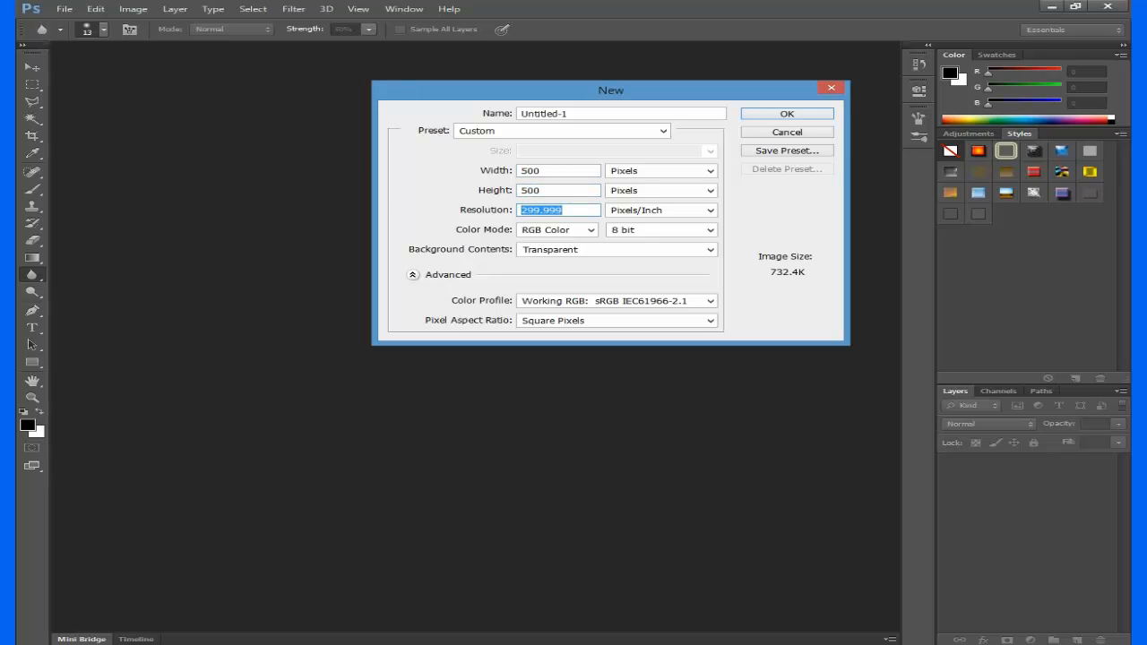
text(300)
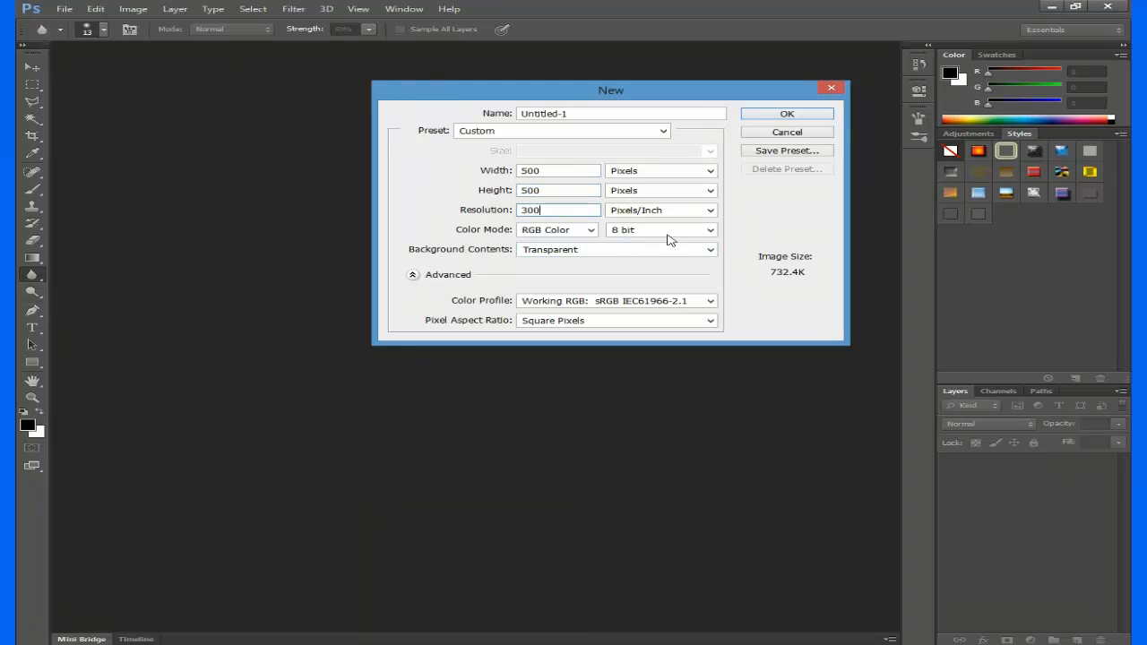
mouse_move(668, 258)
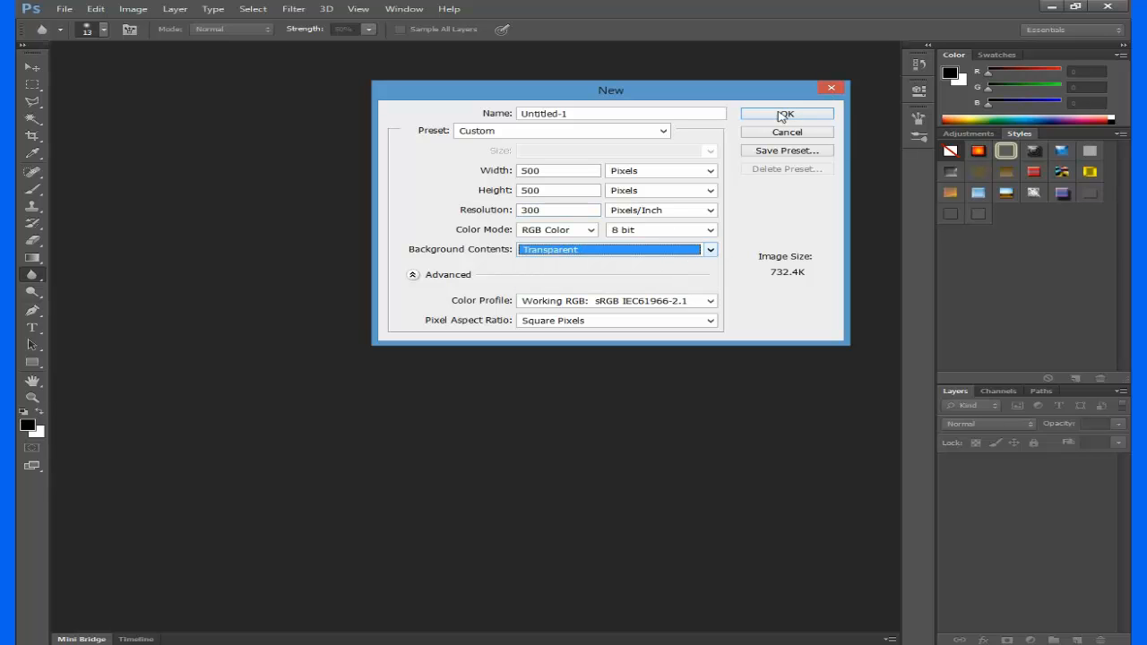
Create the canvas, type FGN and TECH on separate text layers, and drag TECH under FGN.
click(786, 114)
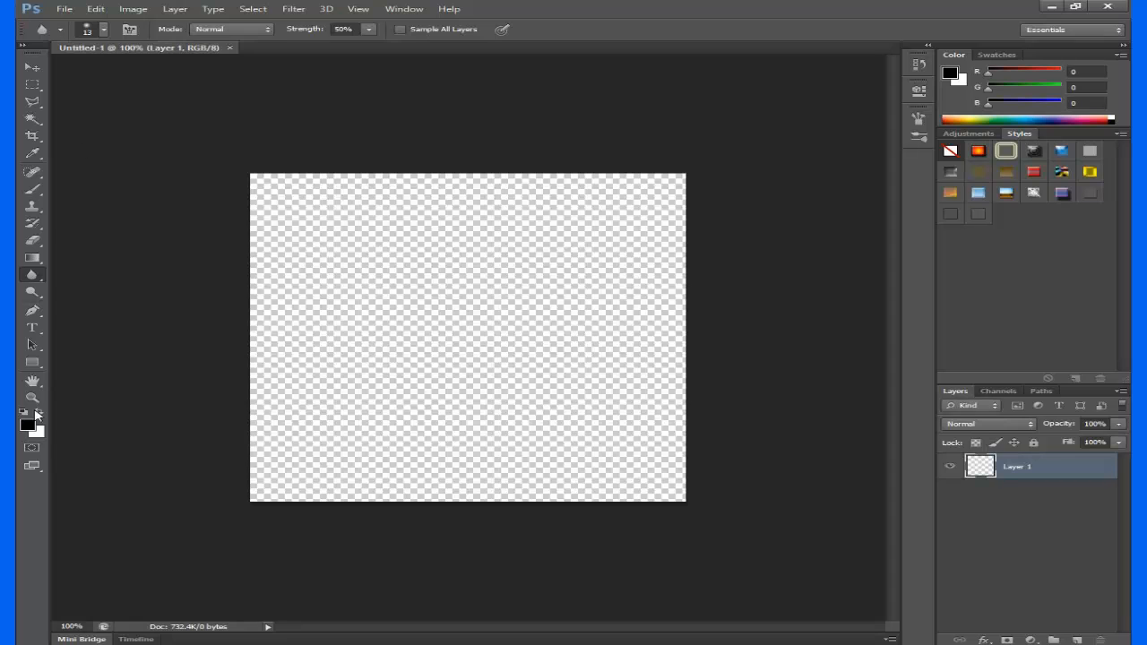
click(32, 327)
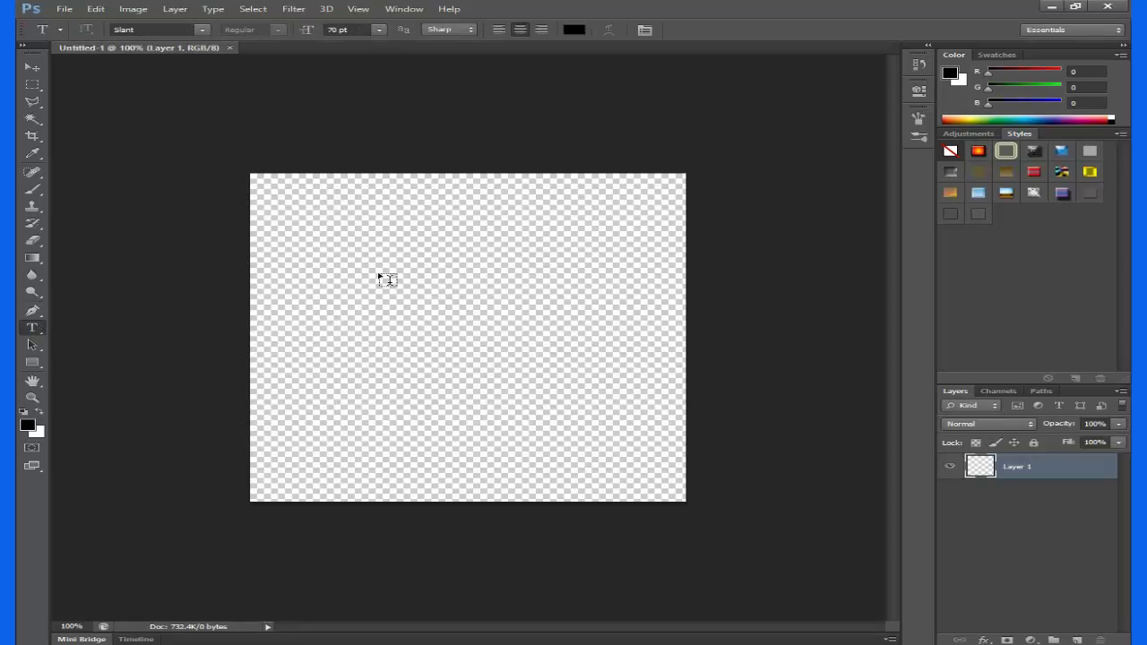
text(FGN)
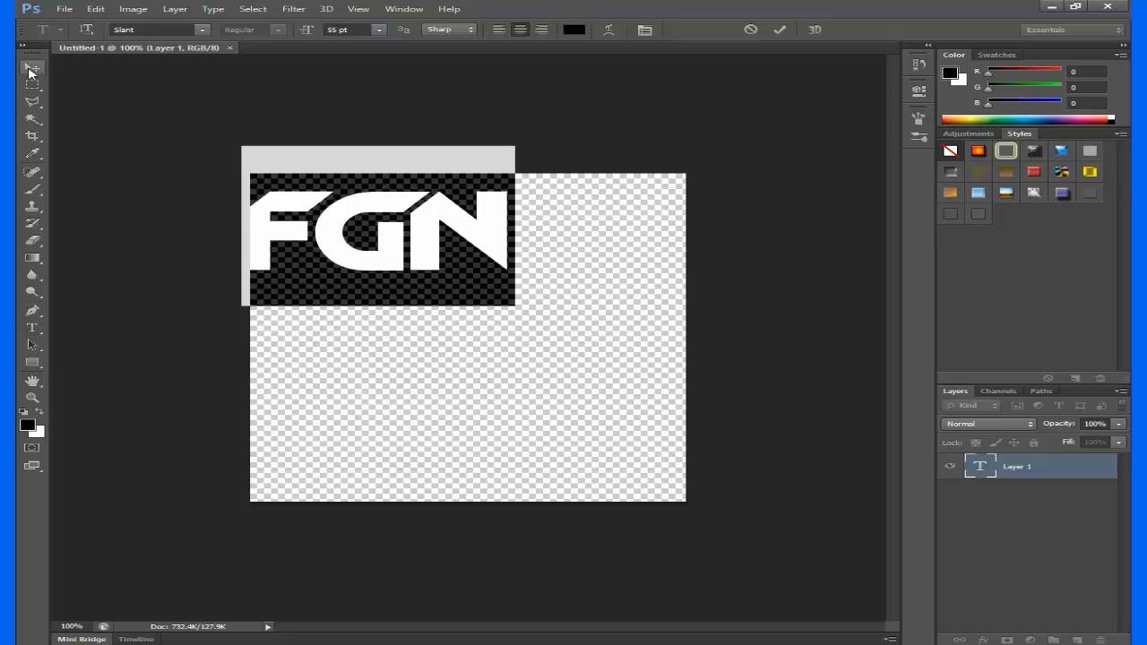
click(31, 68)
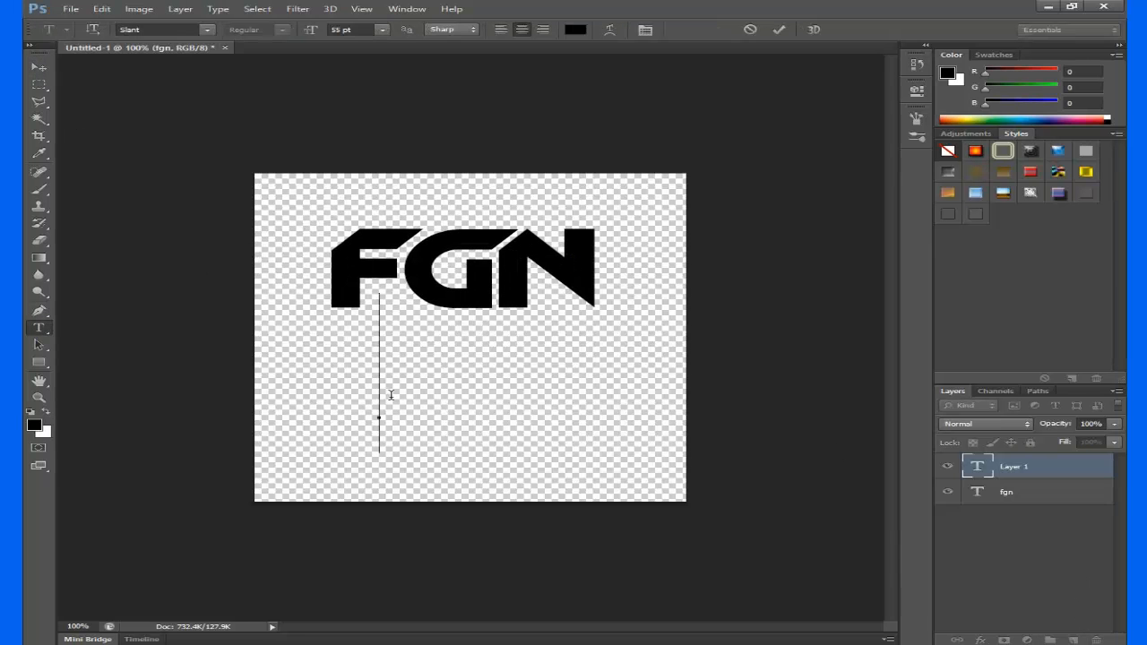
text(TECH)
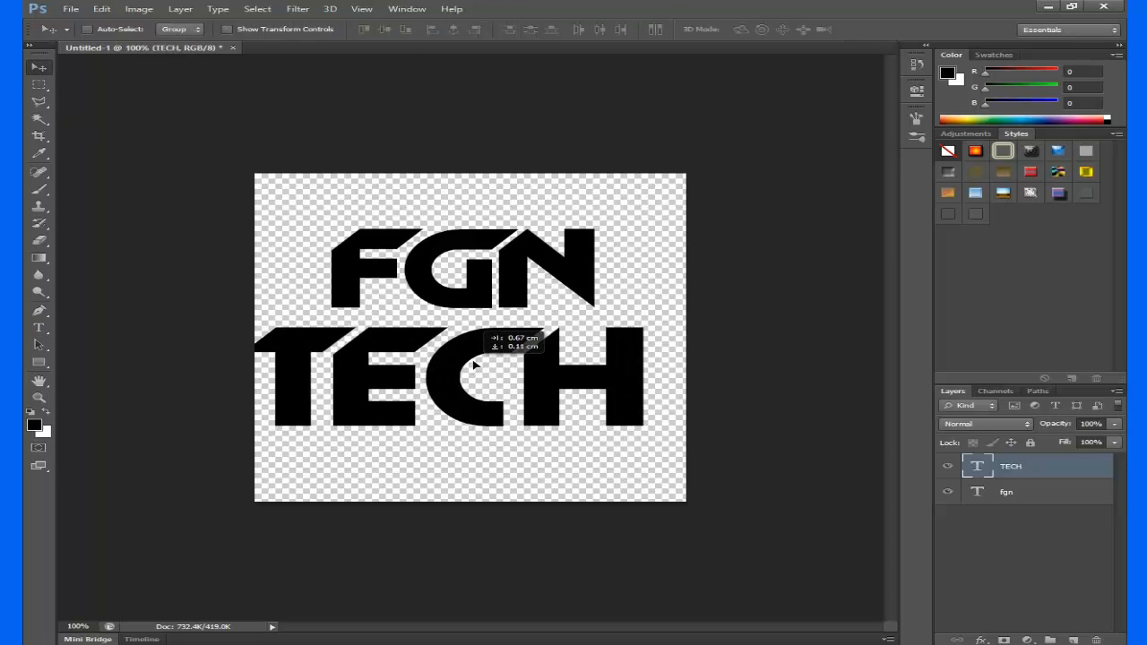
drag(475, 364, 596, 361)
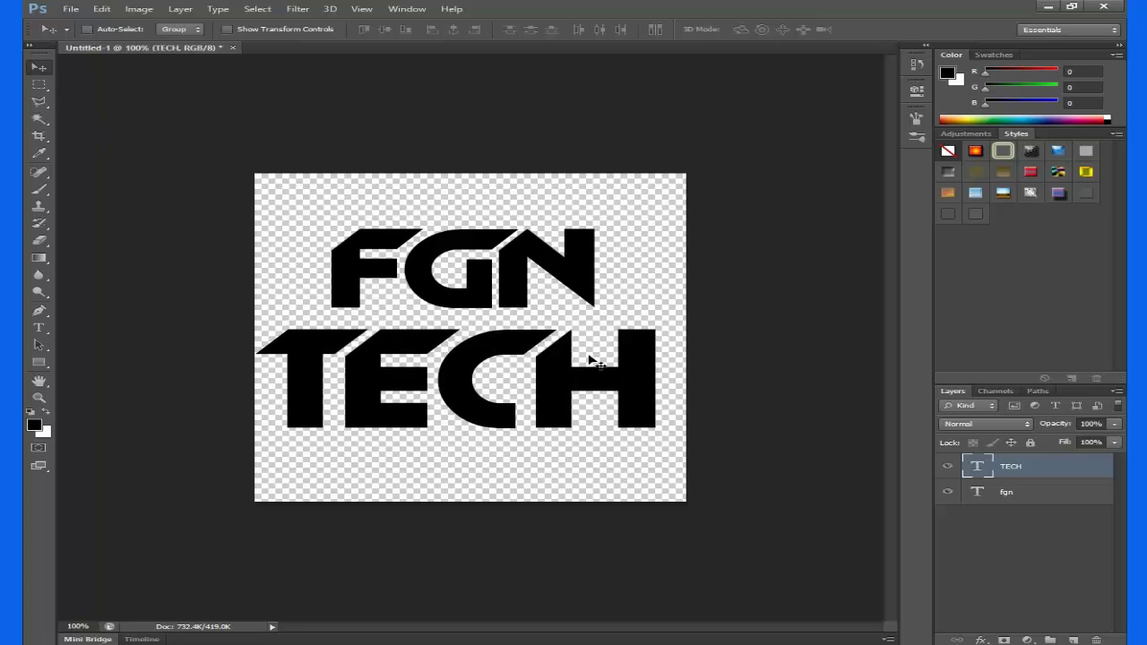
mouse_move(639, 84)
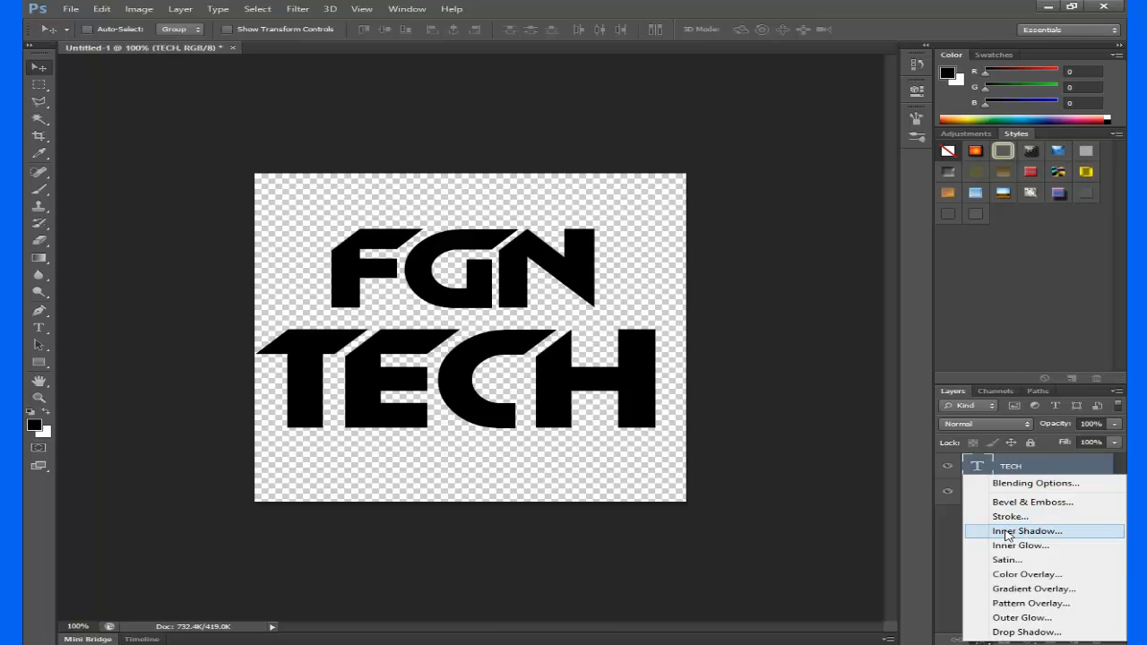
Add Bevel & Emboss with adjusted highlight opacity and a white outside stroke to TECH.
click(1032, 502)
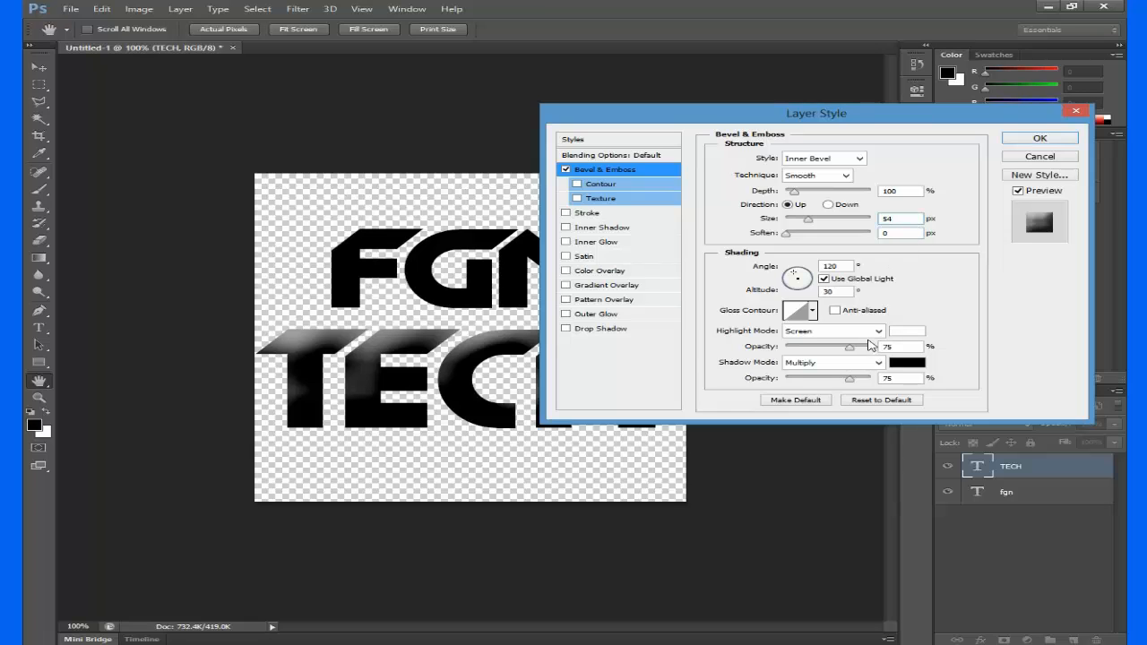
triple_click(906, 347)
text(48)
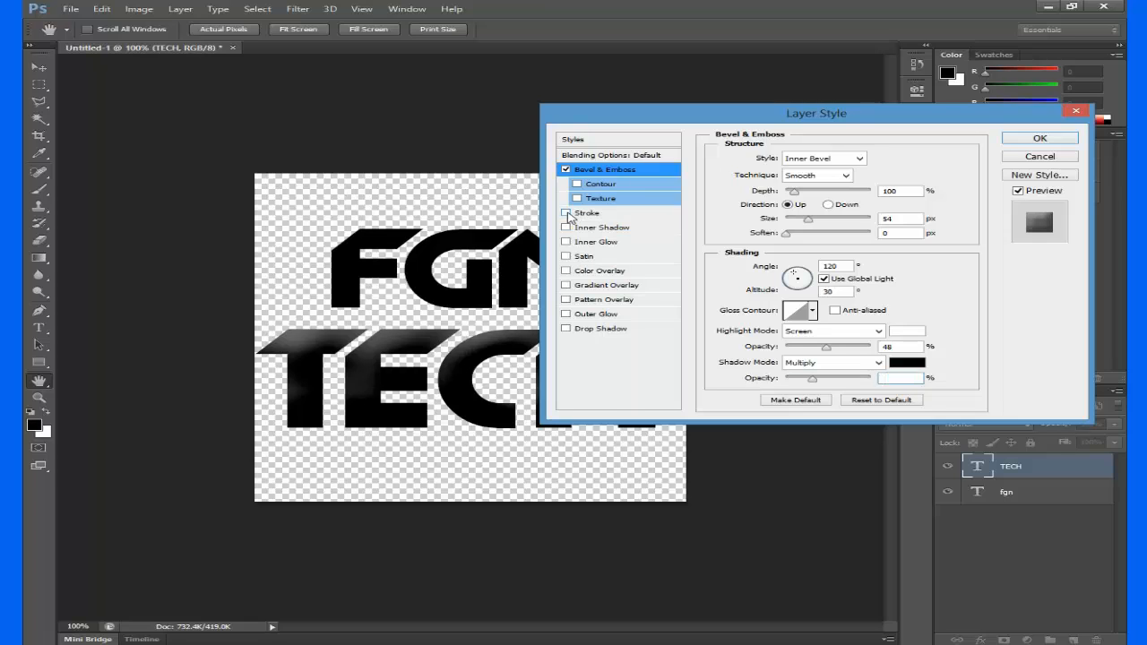
click(586, 212)
text(6)
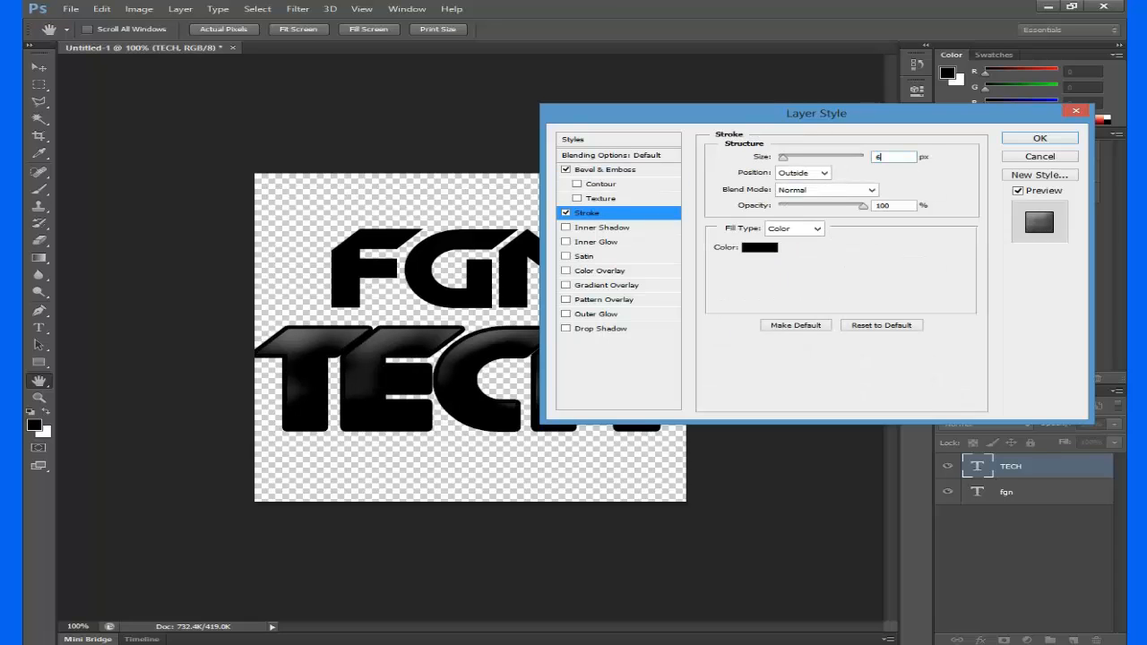
click(759, 248)
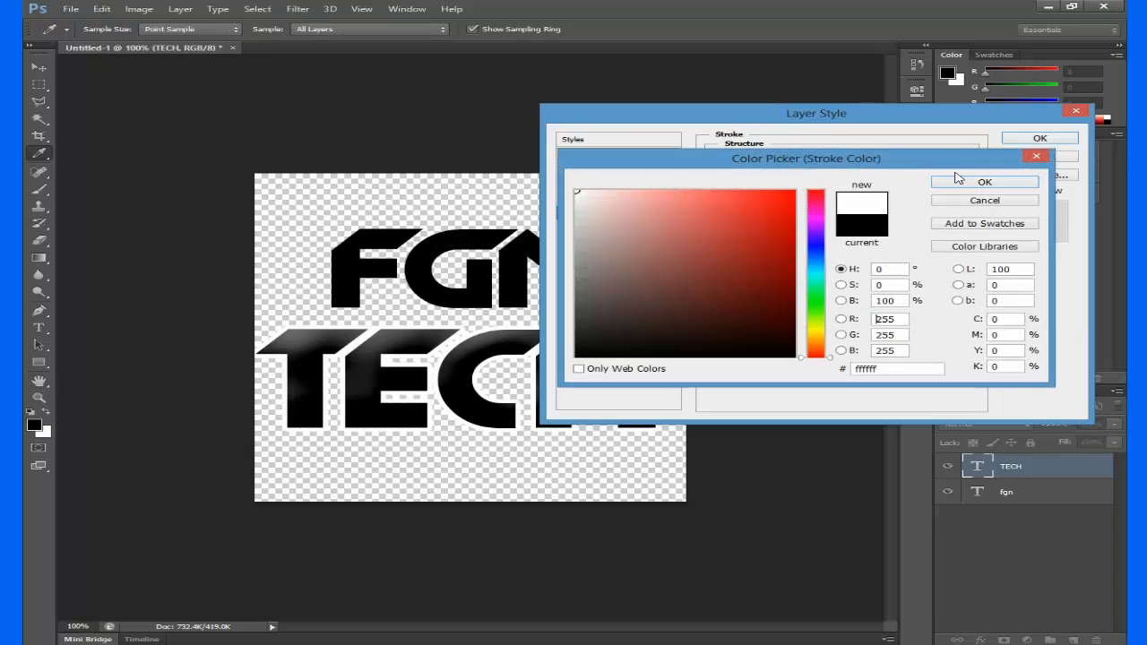
click(985, 181)
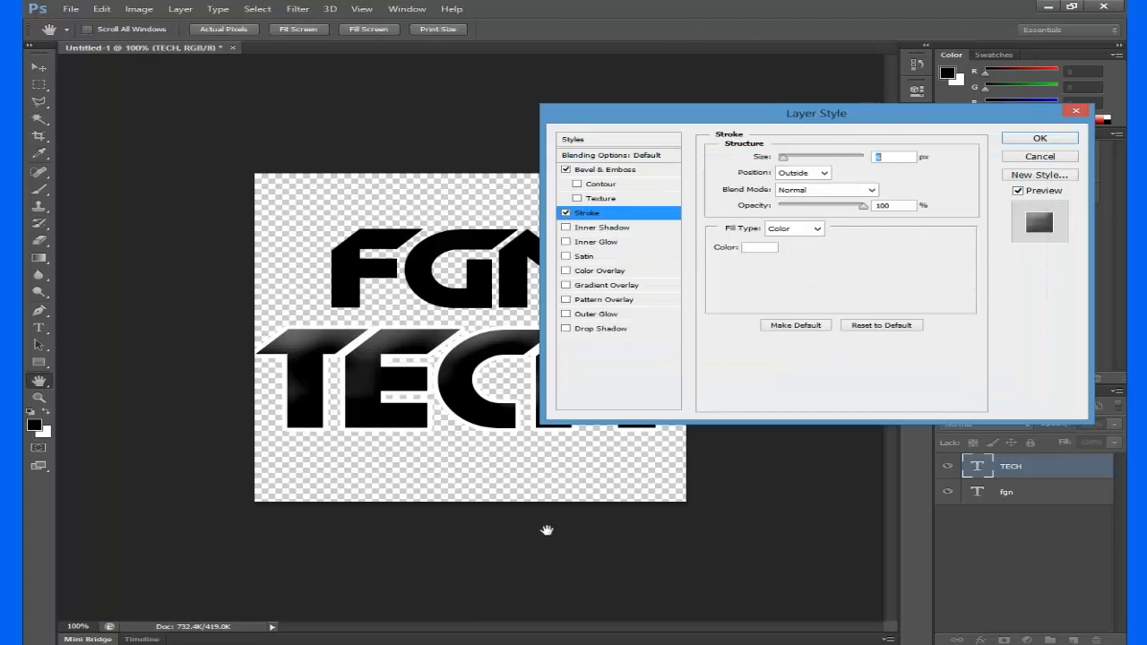
Add inner shadow and a Screen, 75%, pale yellow Softer Edge inner glow to TECH, then enable Satin.
click(602, 227)
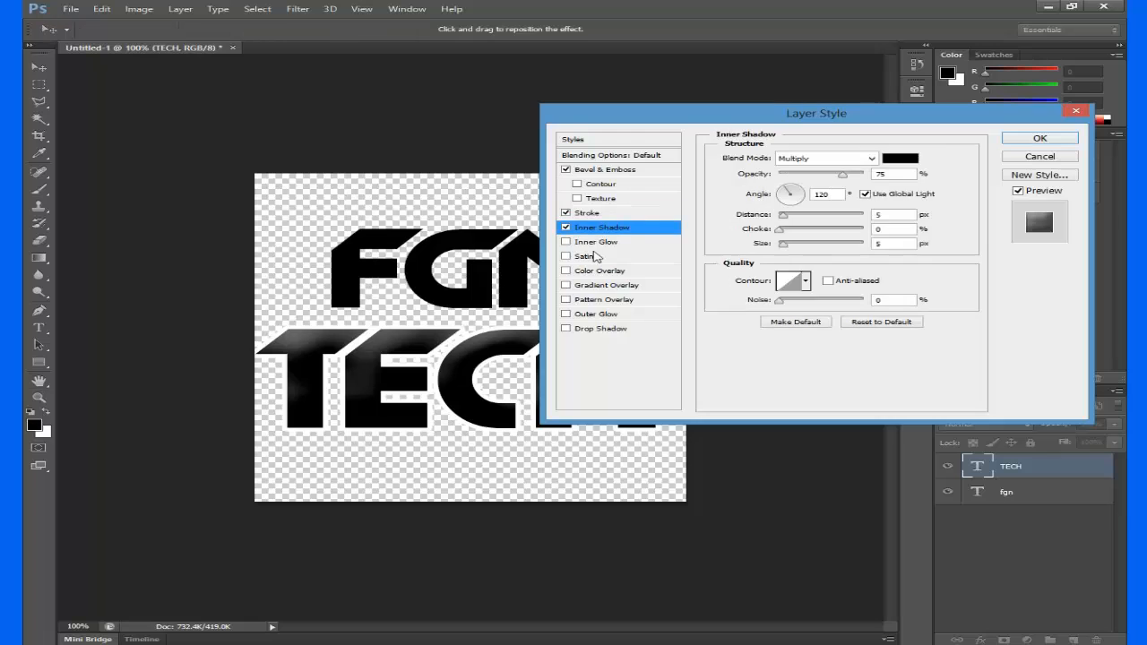
mouse_move(916, 186)
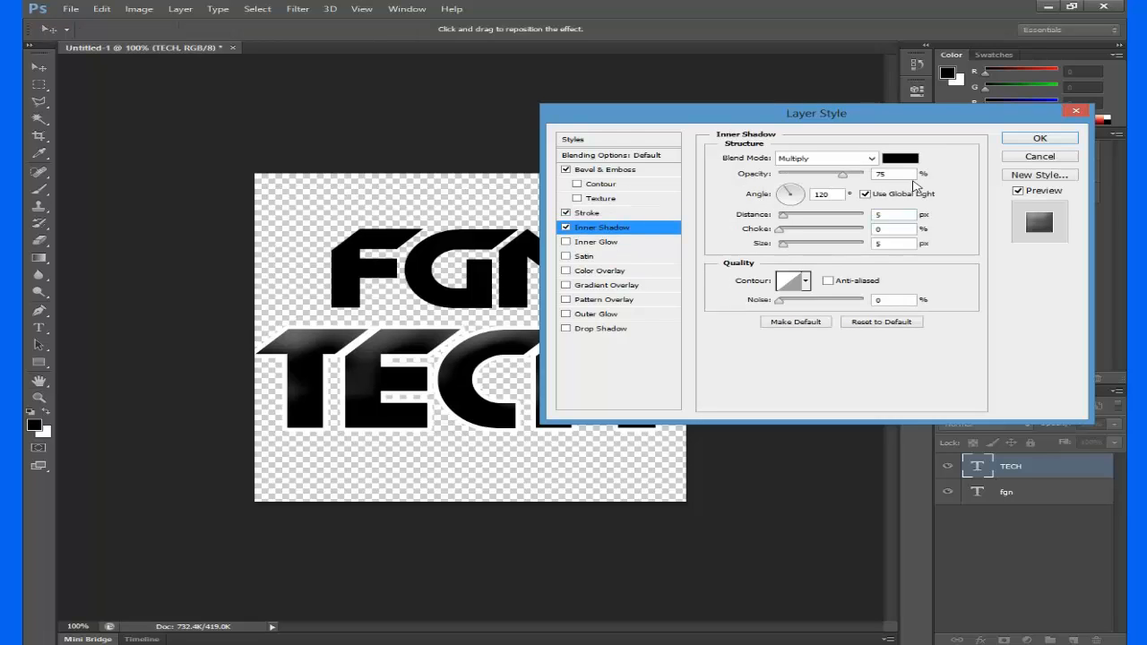
mouse_move(893, 223)
text(21)
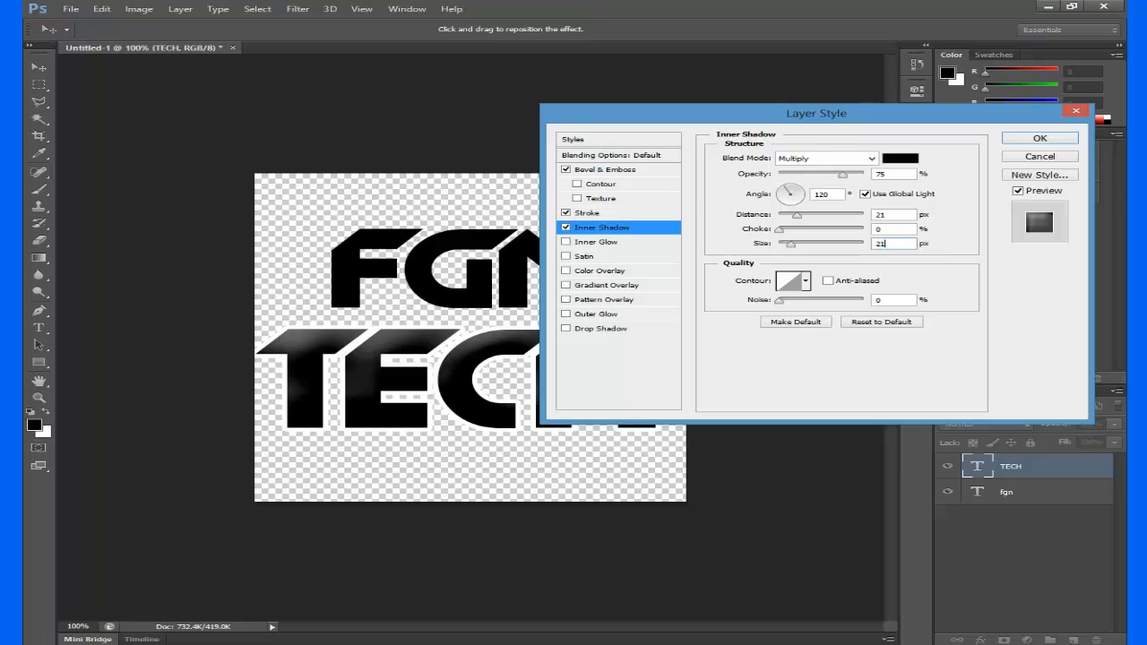
mouse_move(833, 256)
text(24)
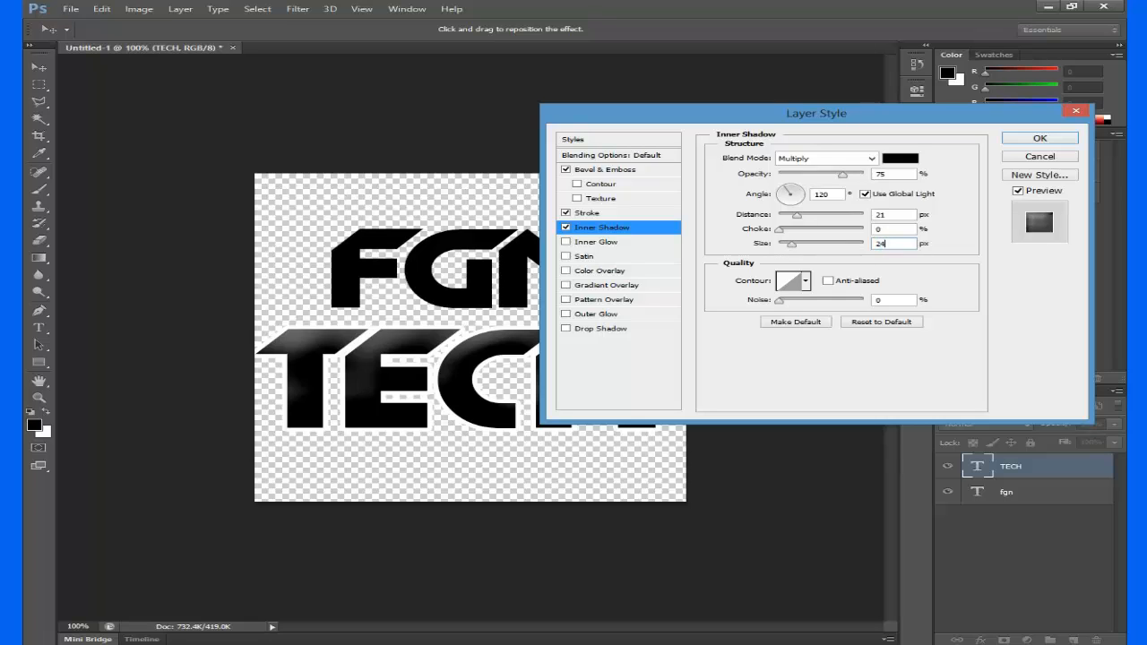
mouse_move(571, 249)
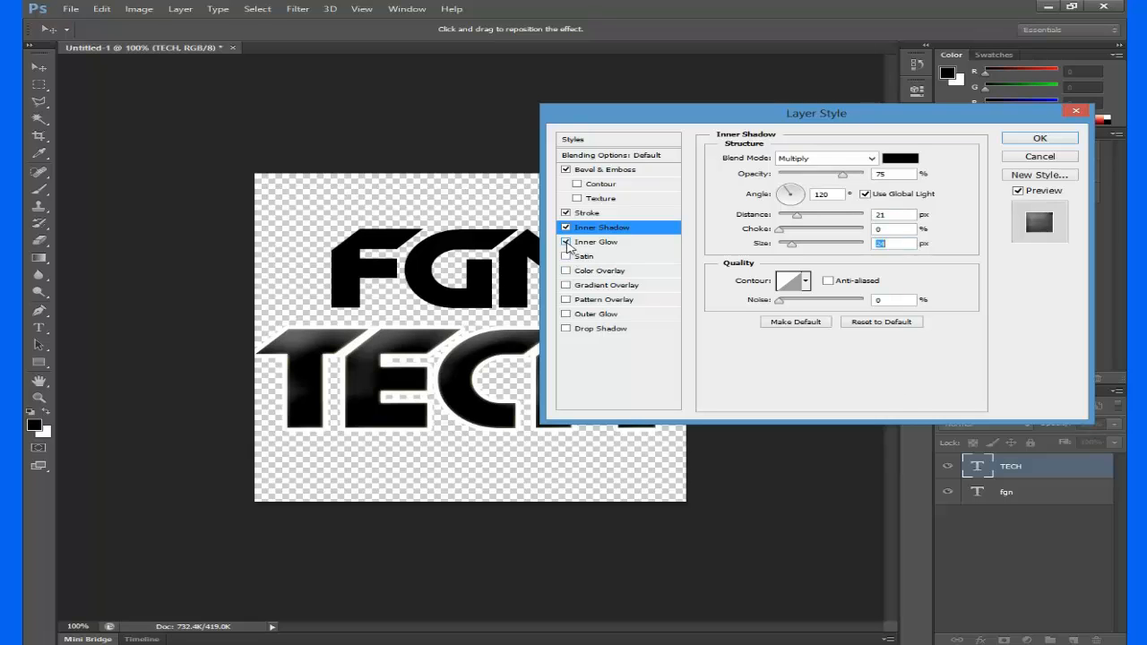
click(566, 242)
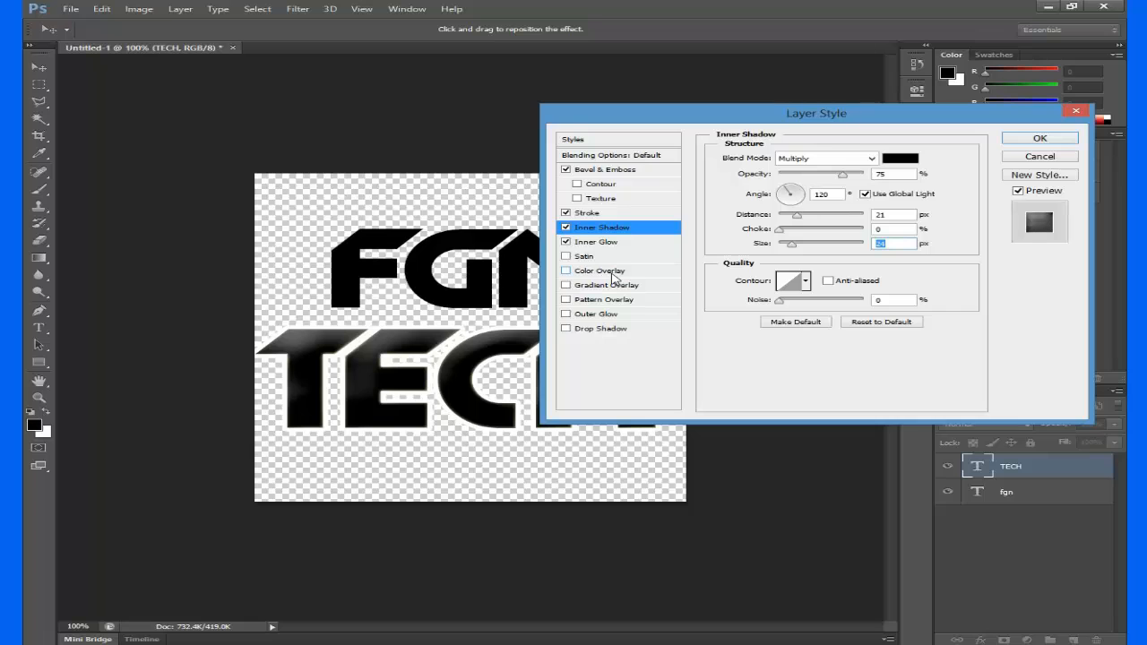
mouse_move(598, 270)
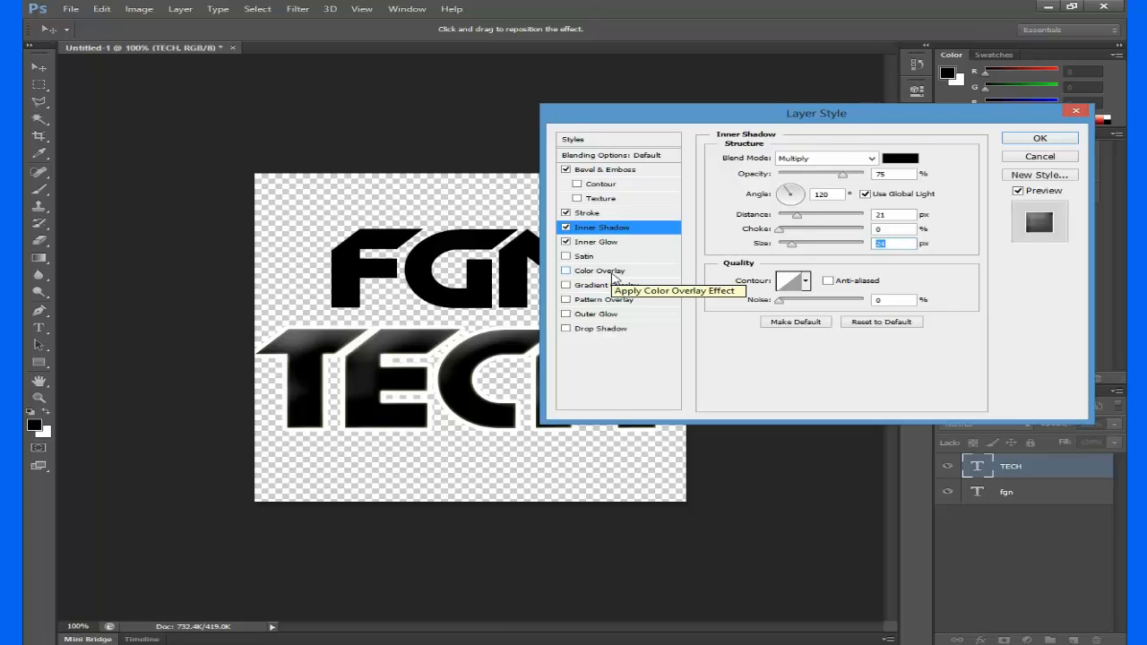
click(596, 242)
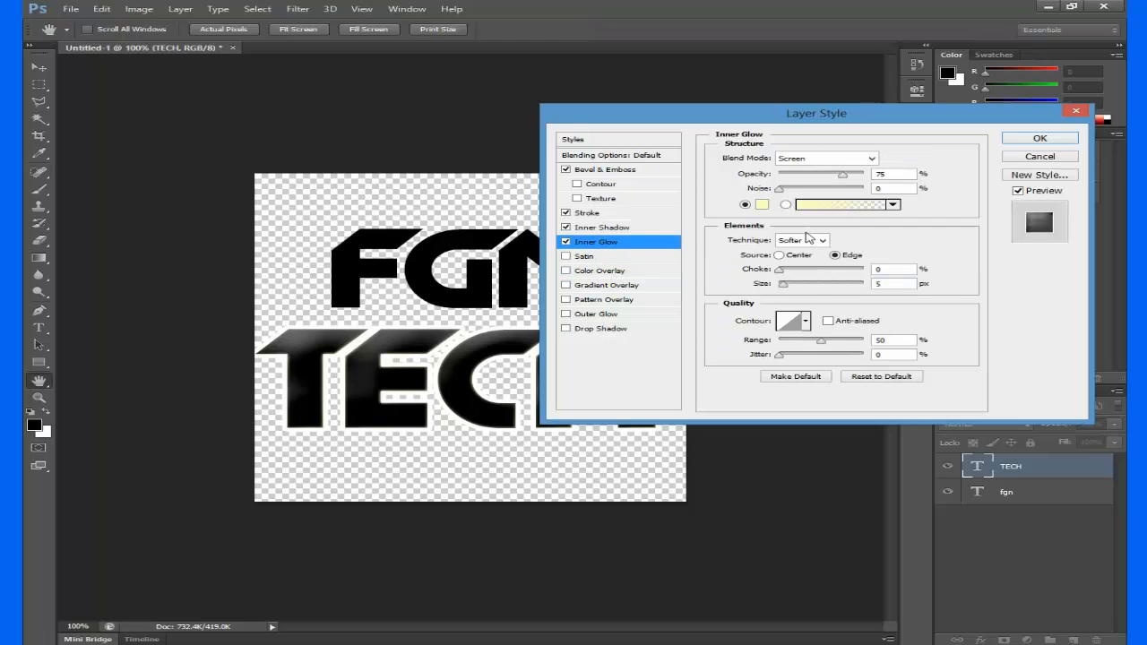
mouse_move(890, 311)
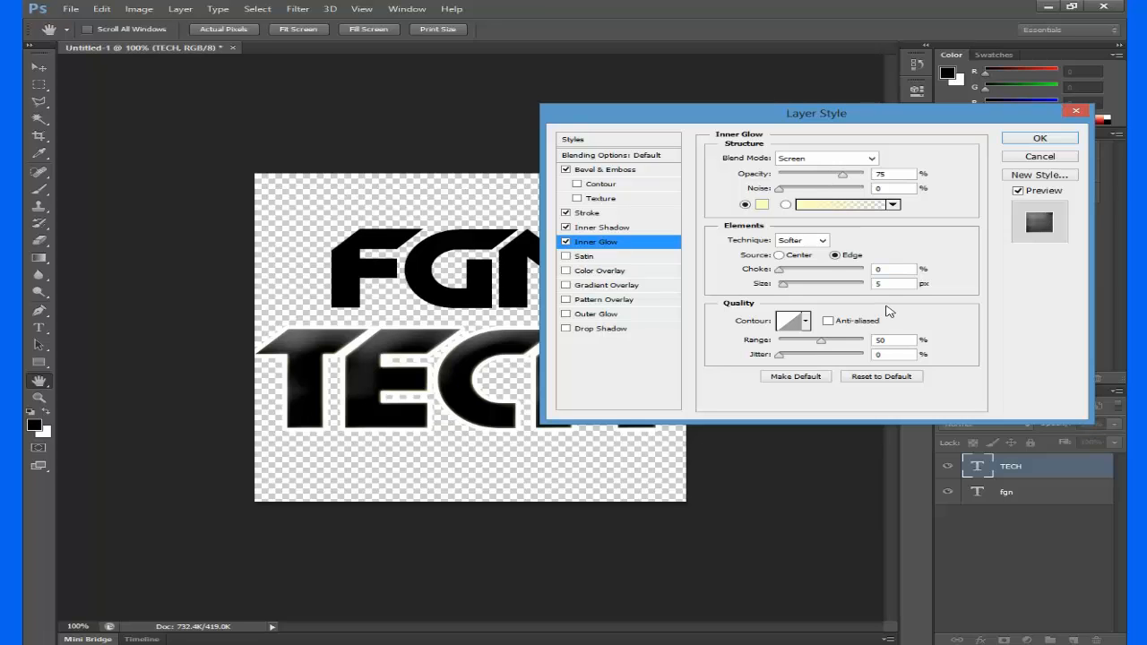
mouse_move(896, 316)
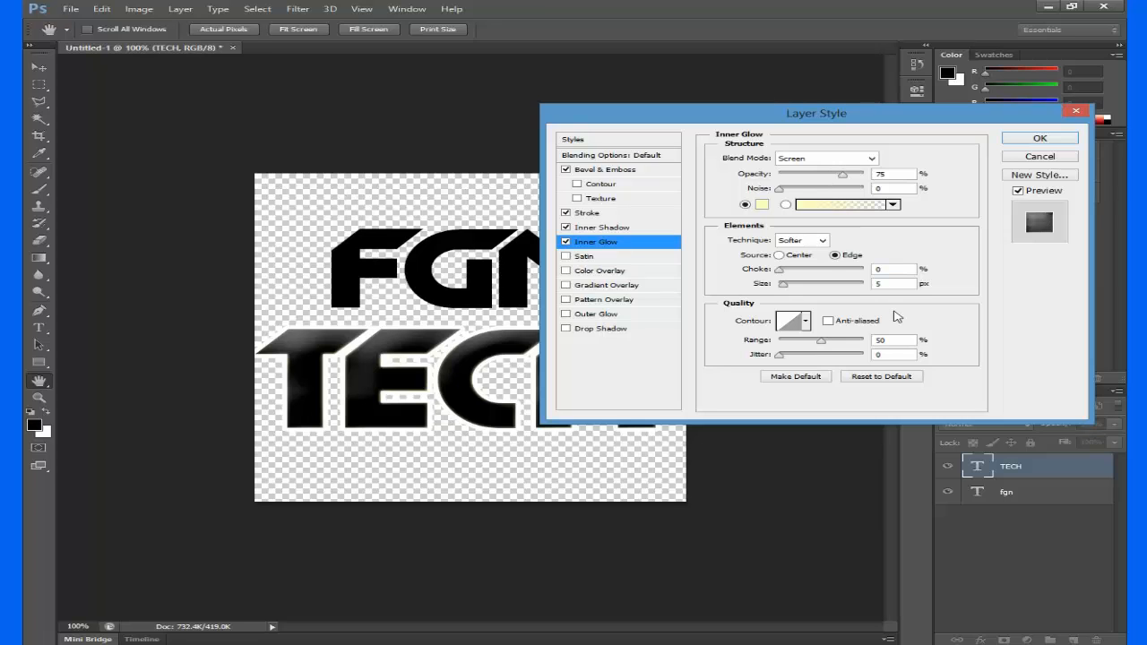
triple_click(894, 284)
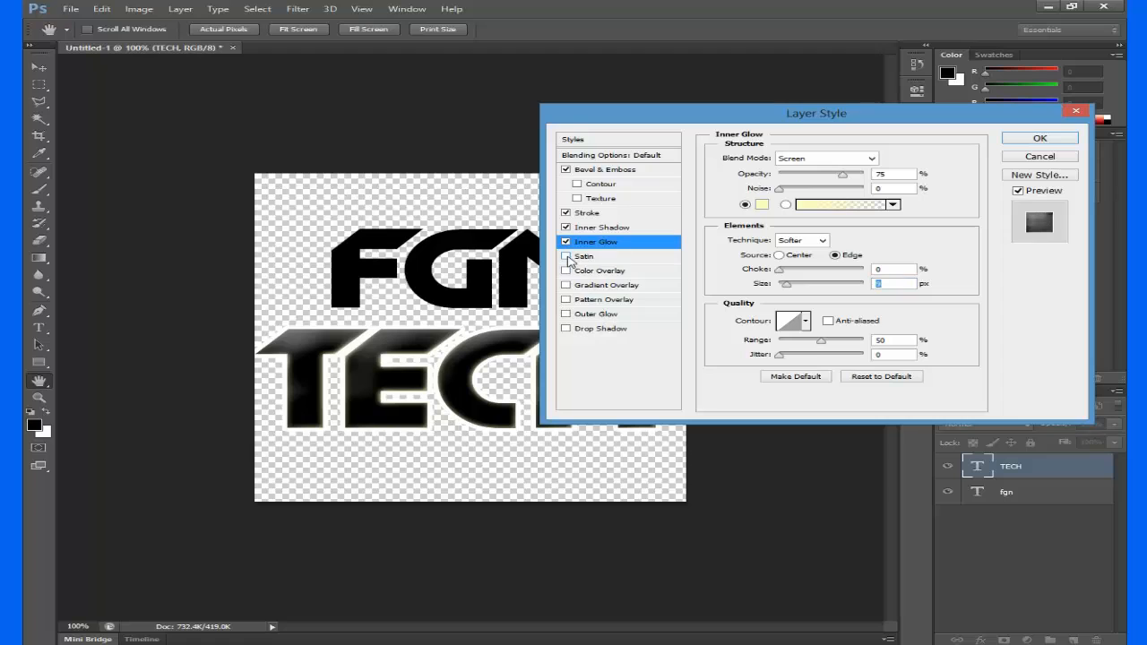
click(565, 256)
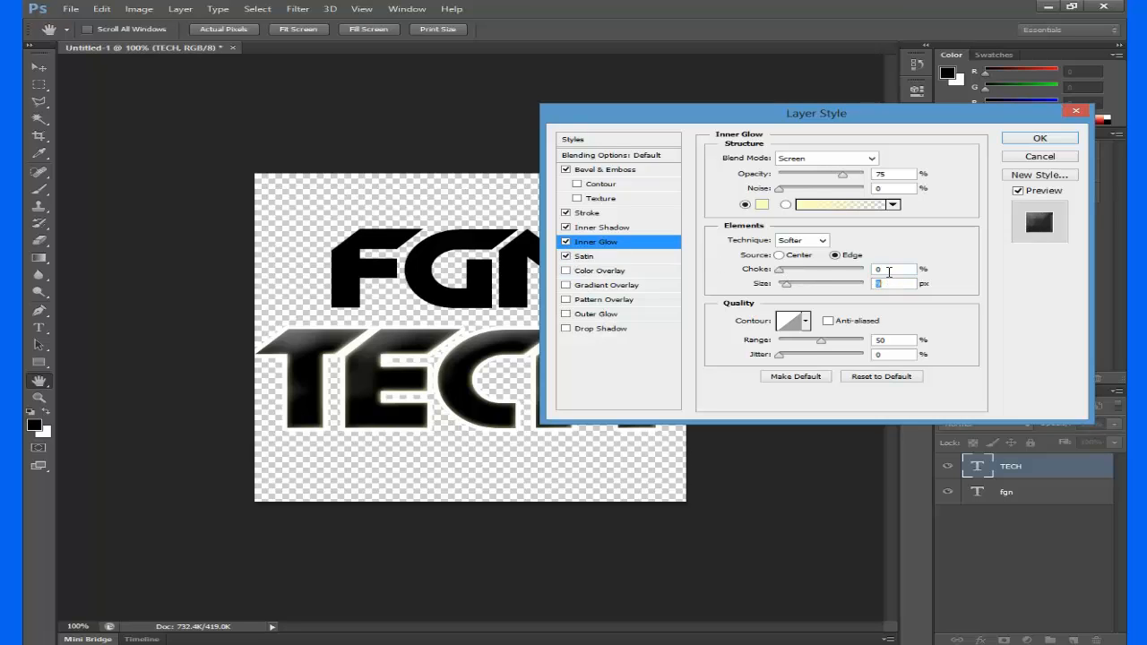
mouse_move(878, 283)
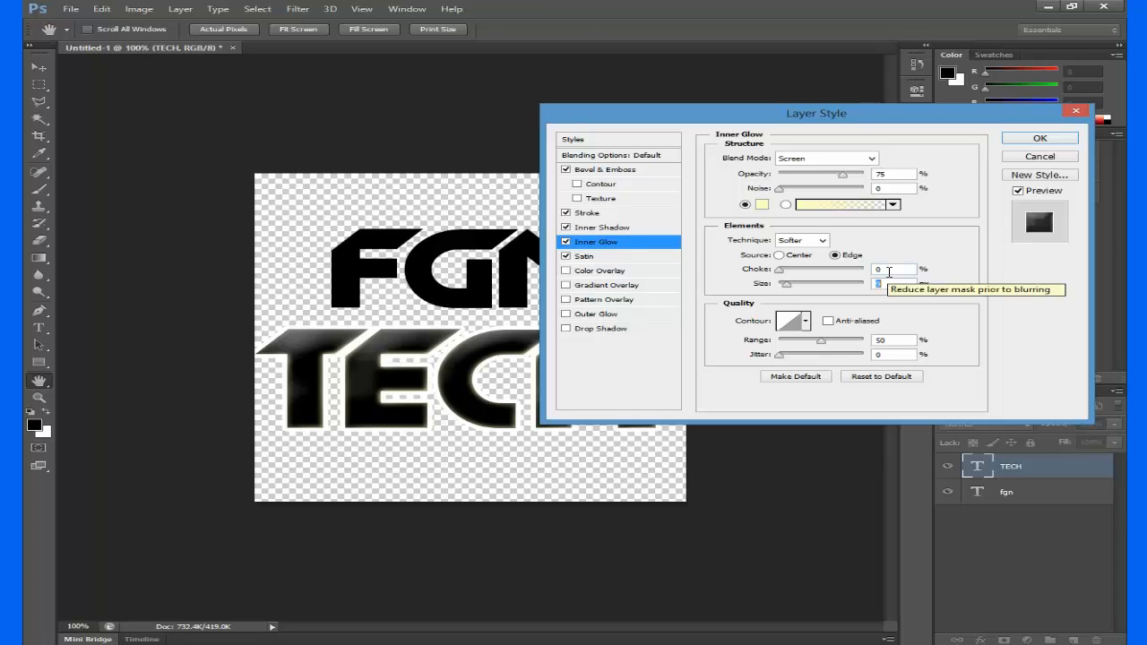
Adjust TECH's satin size and add a #0096FF blue colour overlay.
click(583, 256)
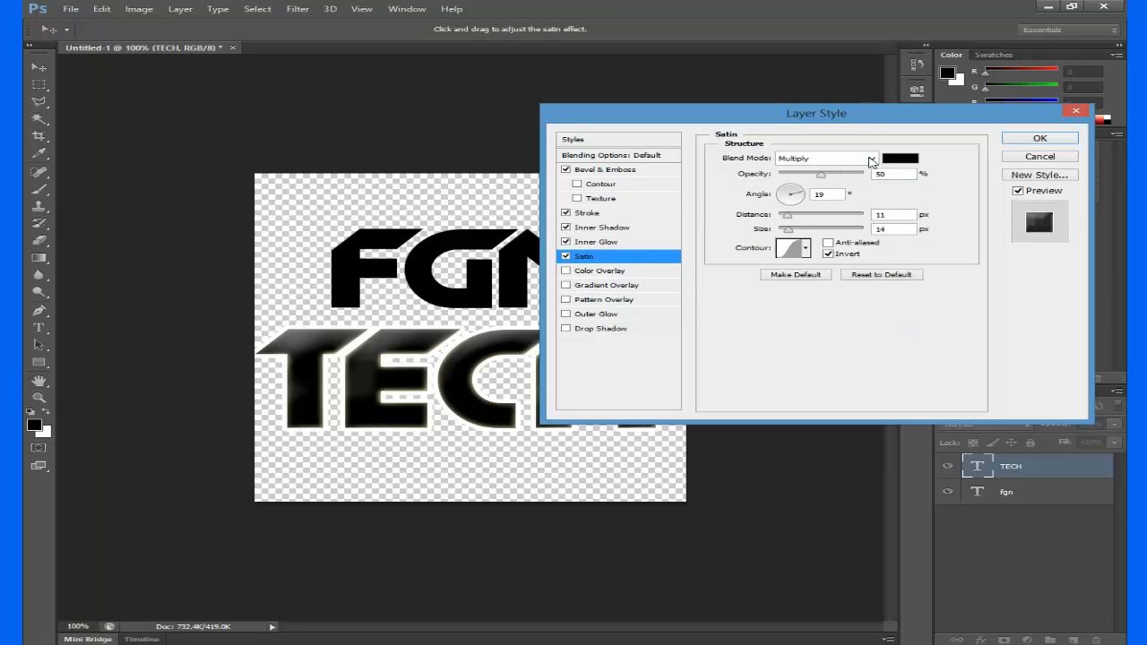
mouse_move(870, 159)
text(92)
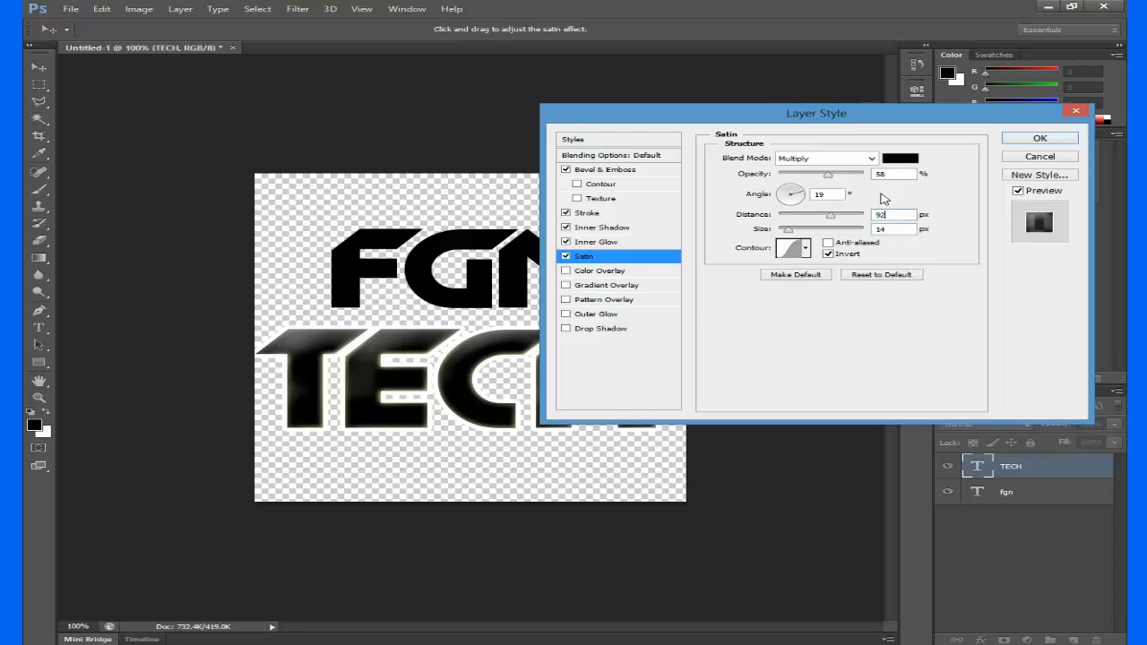
triple_click(893, 228)
text(62)
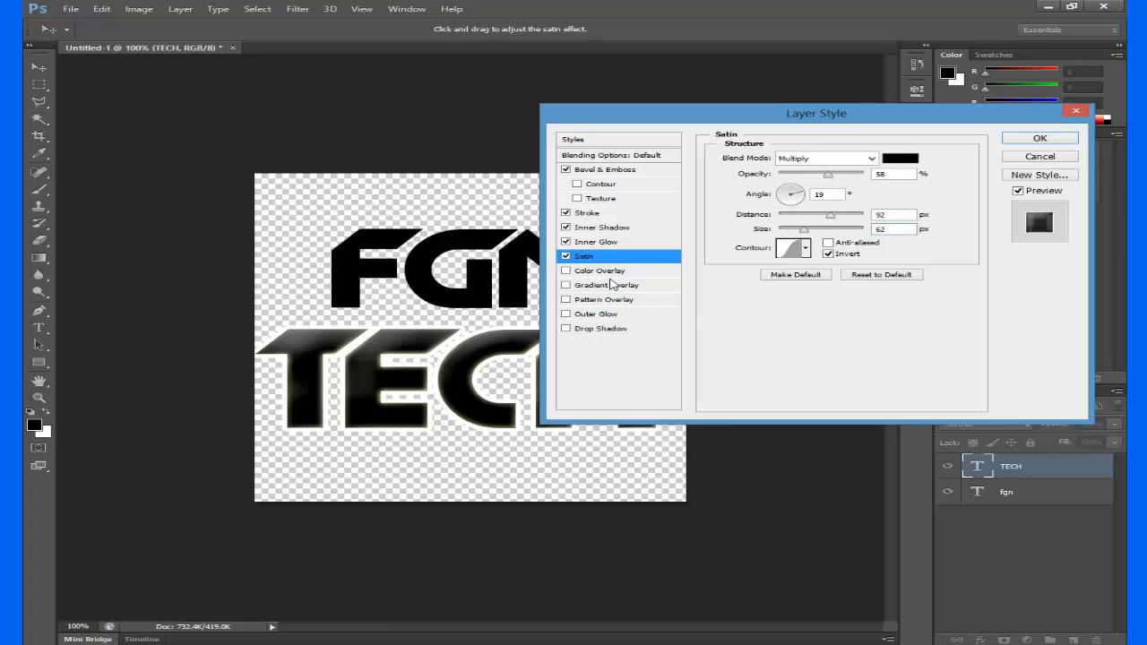
click(566, 270)
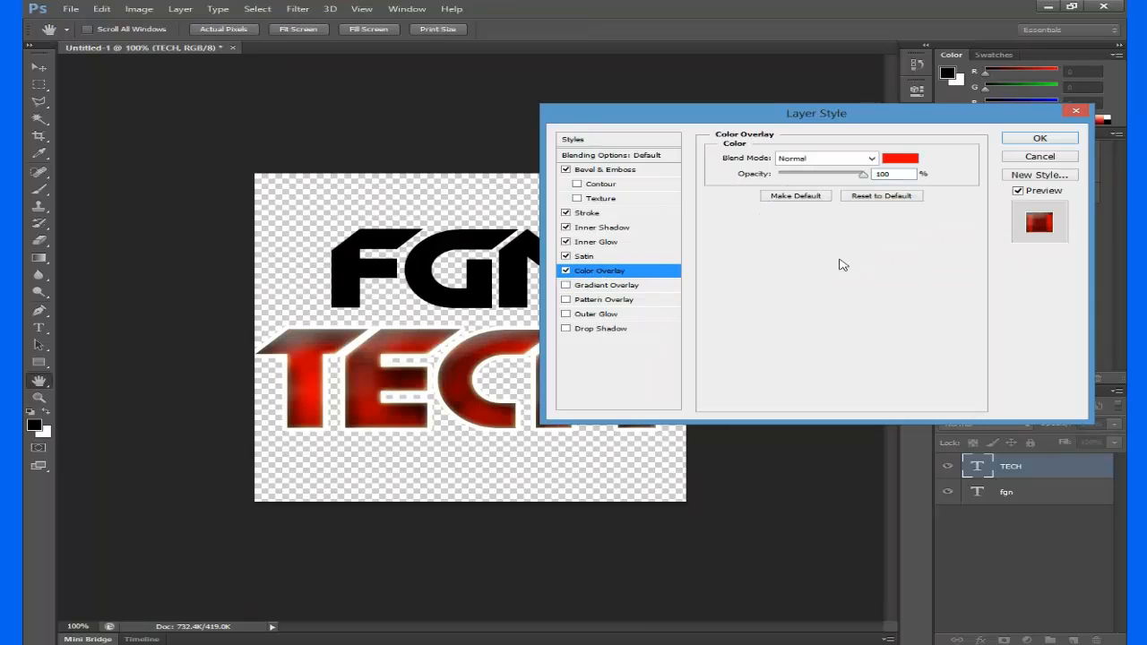
click(901, 157)
text(0096FF)
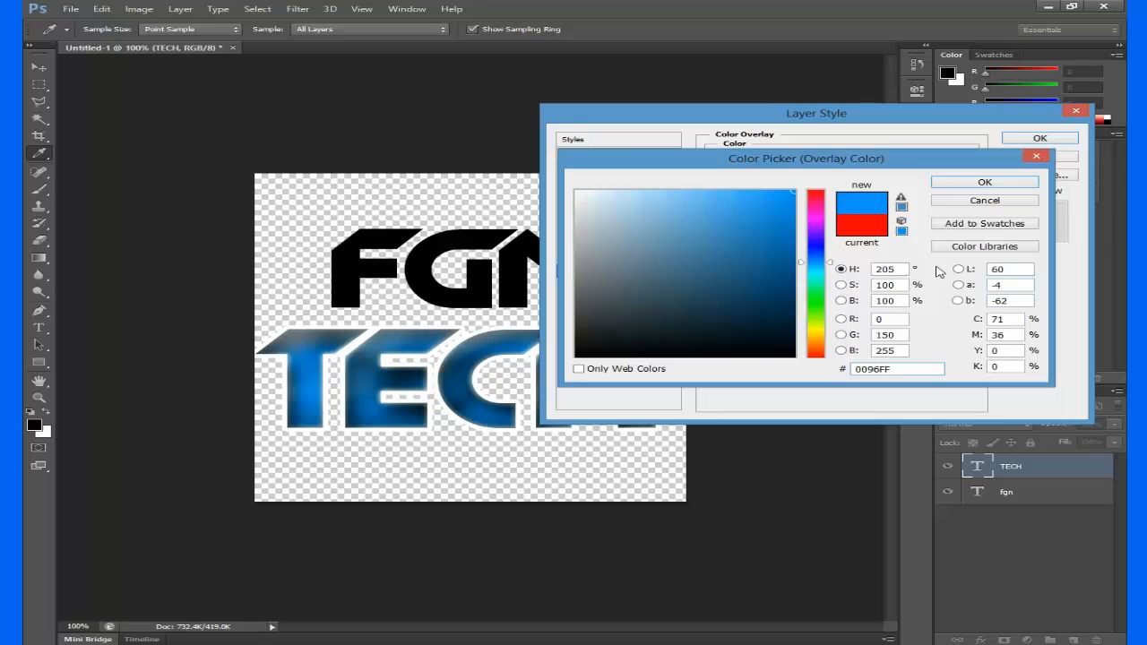
click(984, 182)
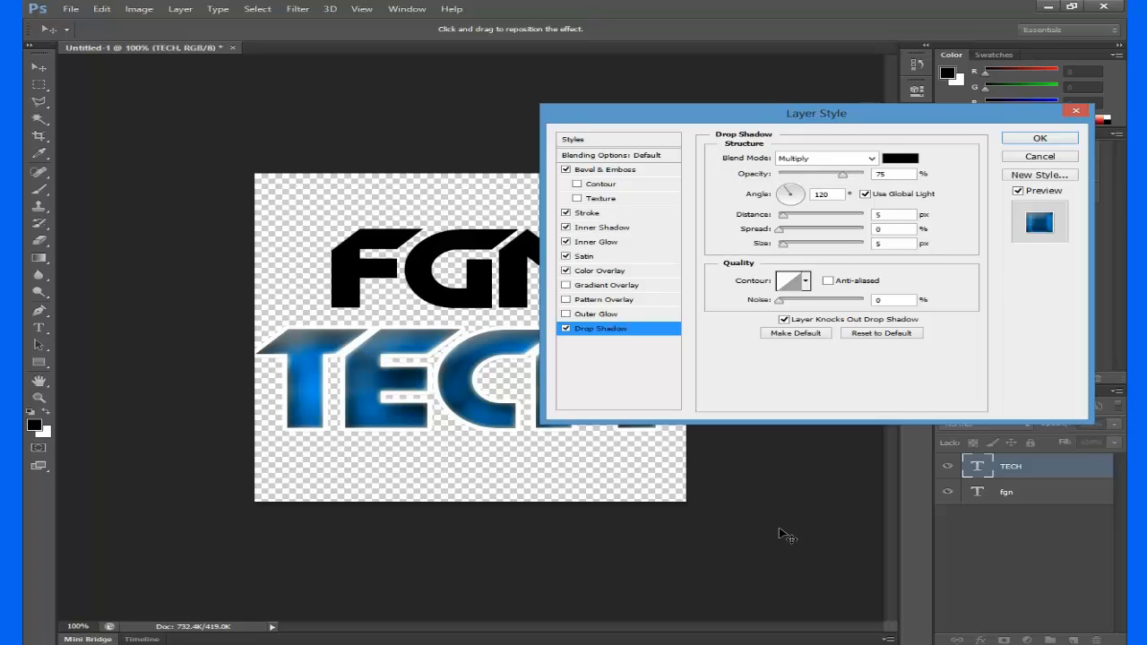
mouse_move(870, 212)
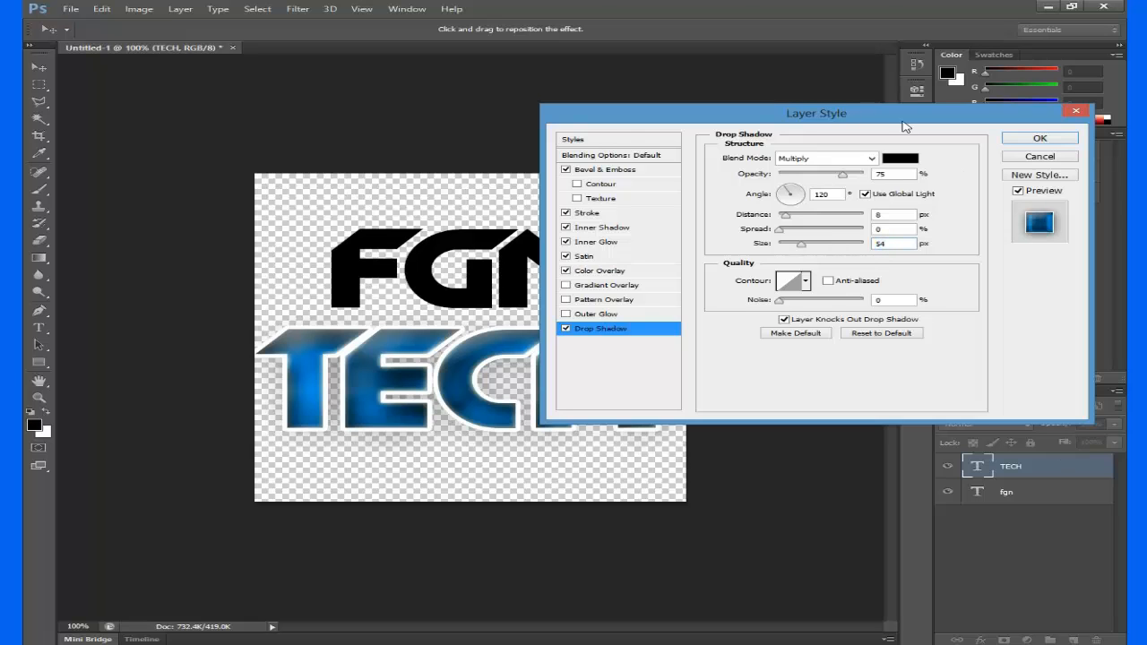
Apply TECH's style with its size-54 drop shadow and paste the layer style onto FGN.
click(1038, 138)
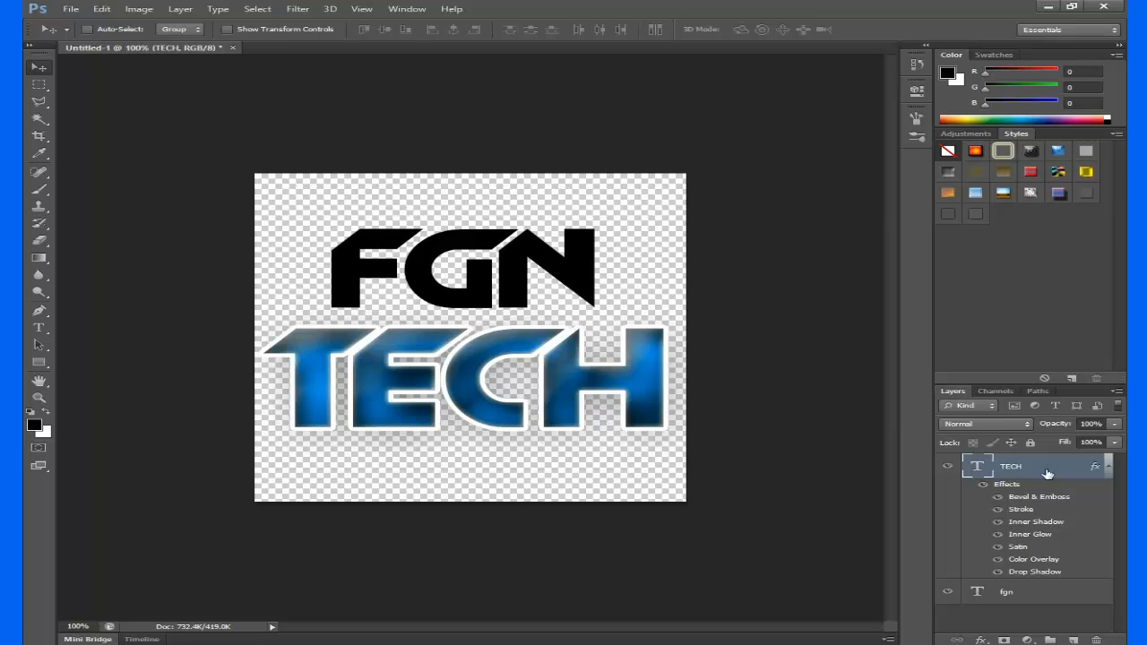
right_click(1011, 466)
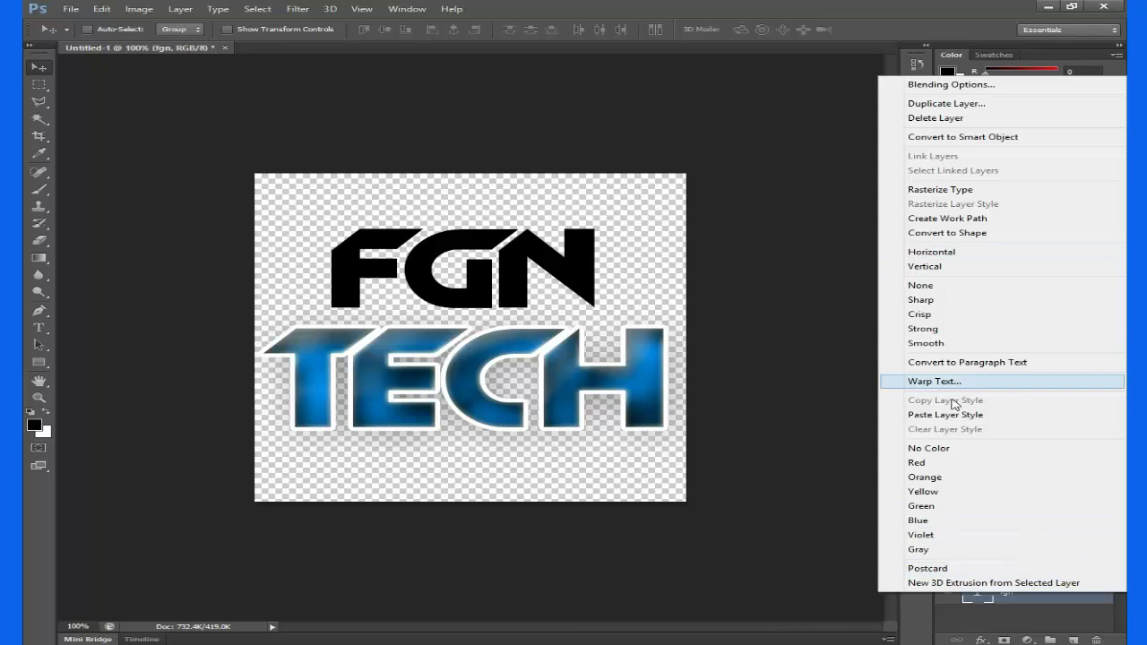
click(946, 414)
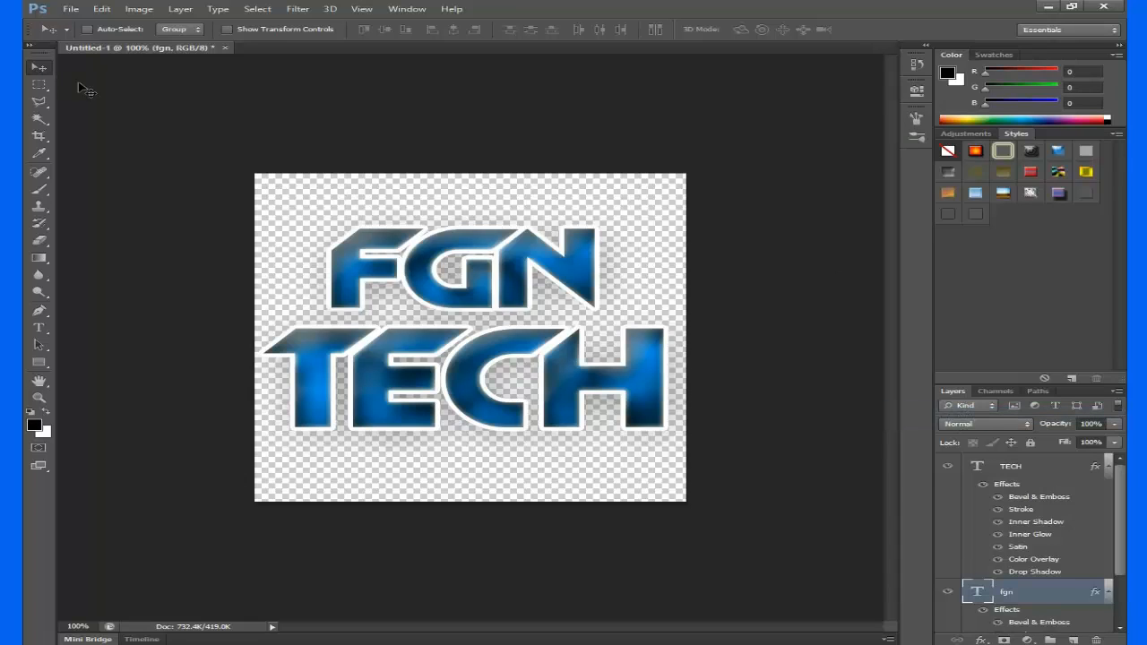
mouse_move(39, 103)
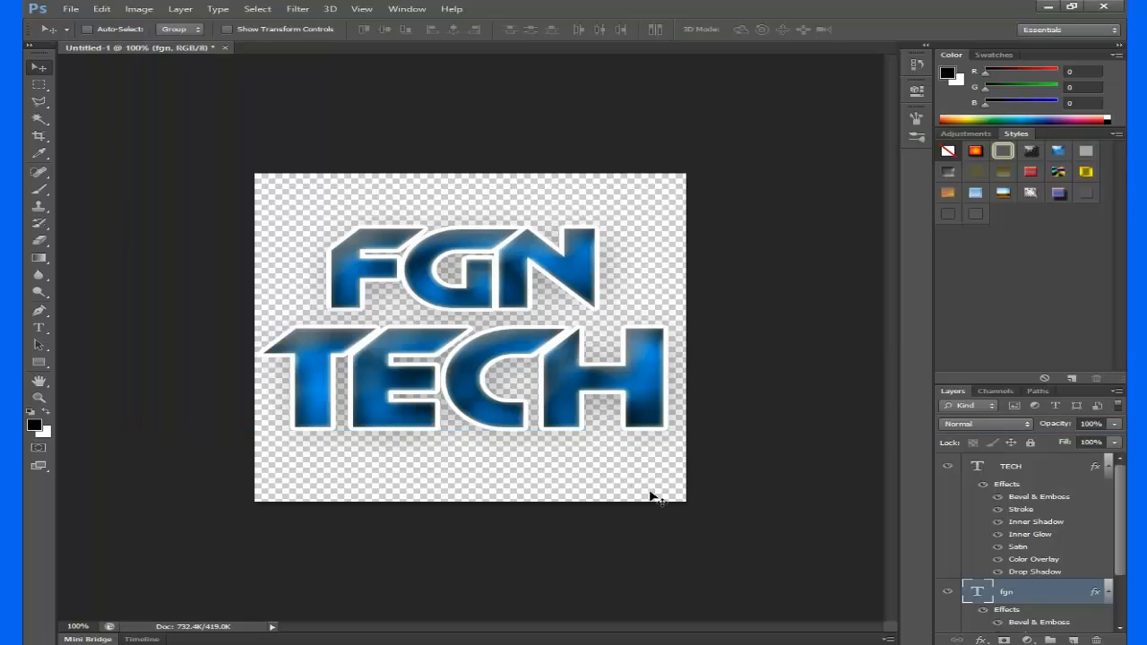
Add a new layer and place Logo Background.png from the desktop across the whole canvas.
click(1076, 638)
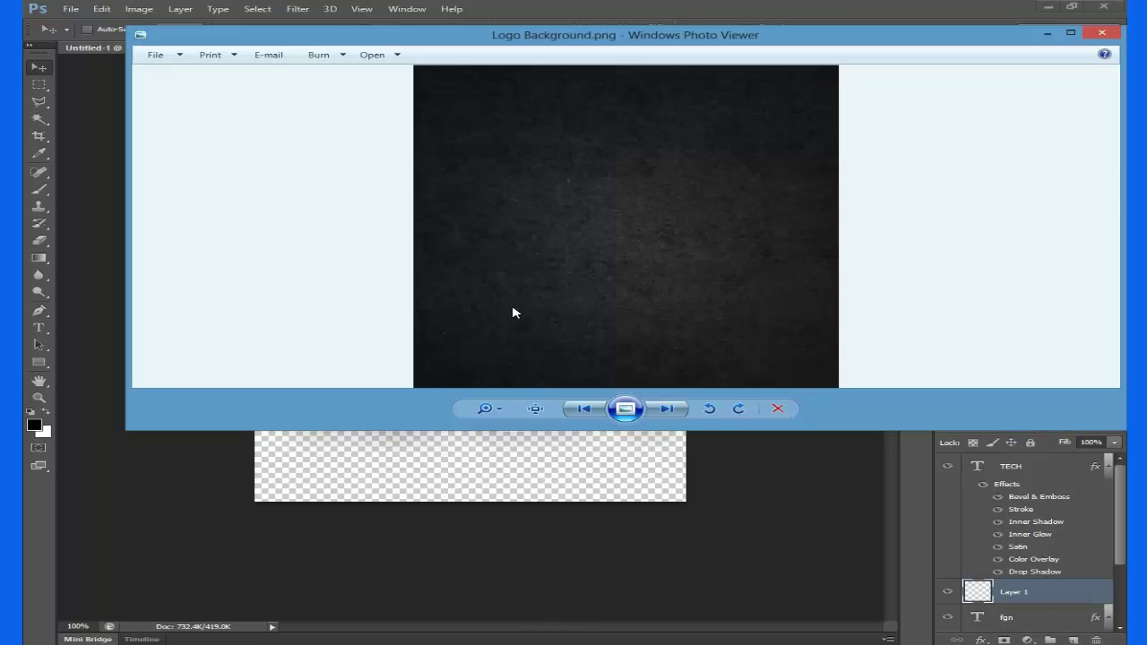
click(1101, 34)
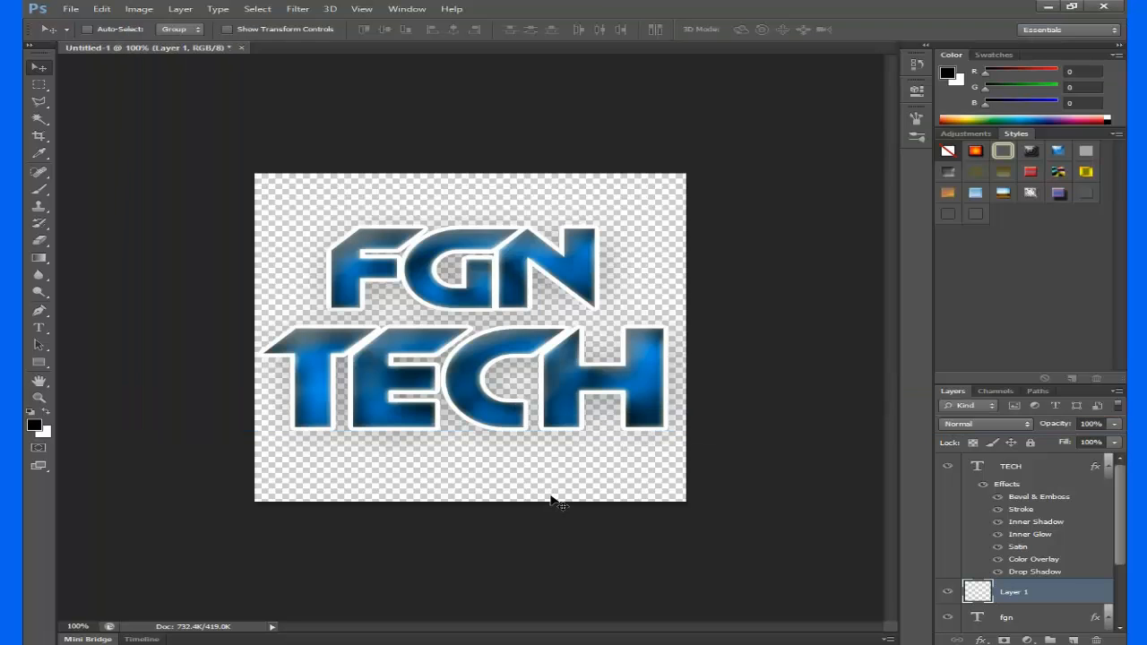
click(102, 8)
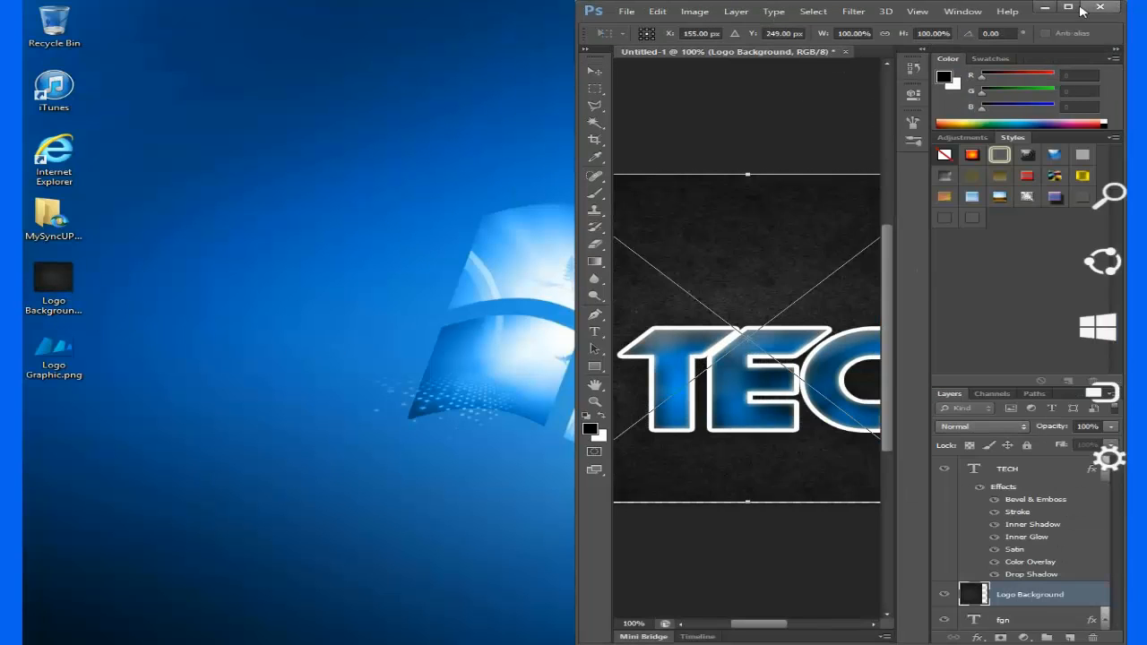
click(1068, 8)
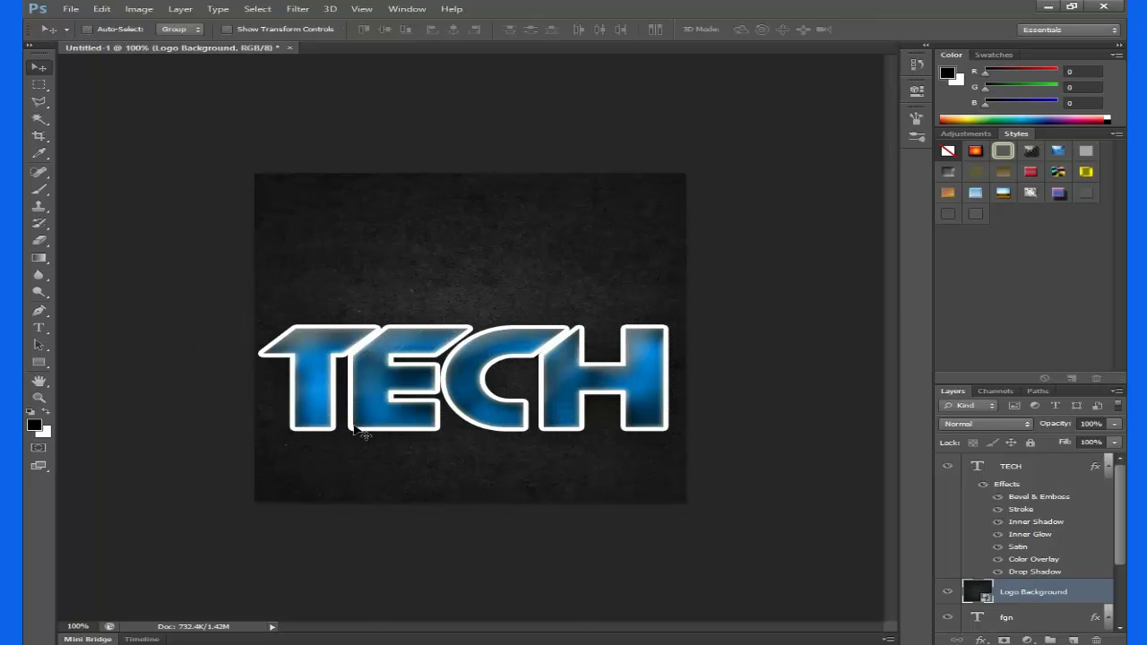
scroll(down, 3)
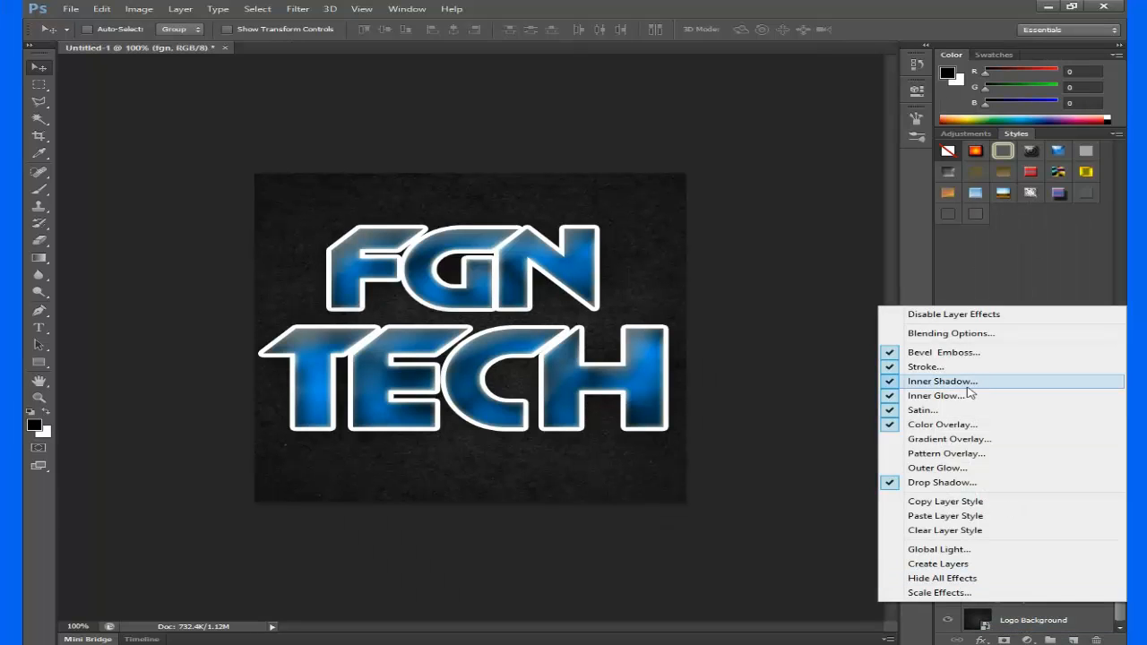
Give the Logo Background layer a blue inside Stroke as a border.
click(939, 592)
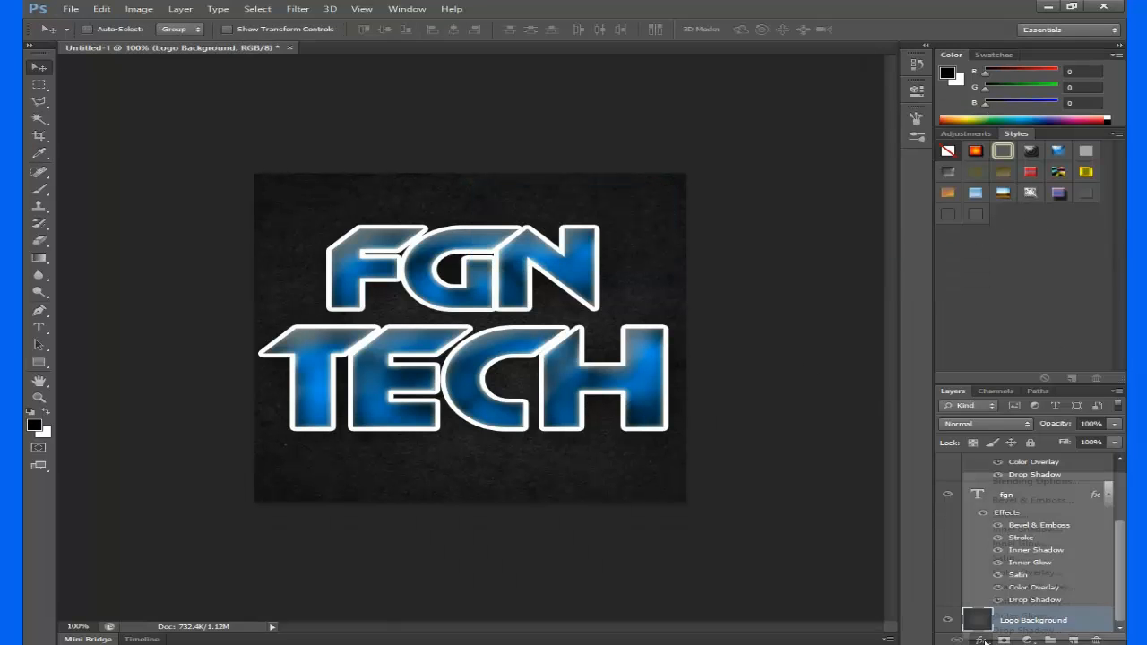
click(821, 172)
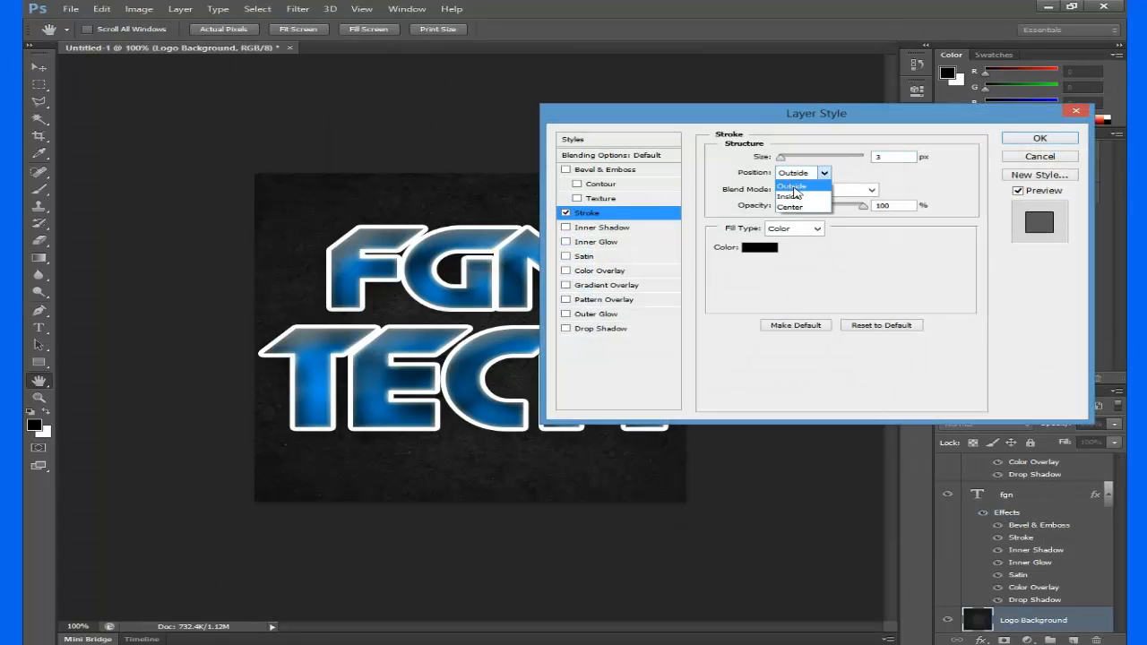
click(759, 247)
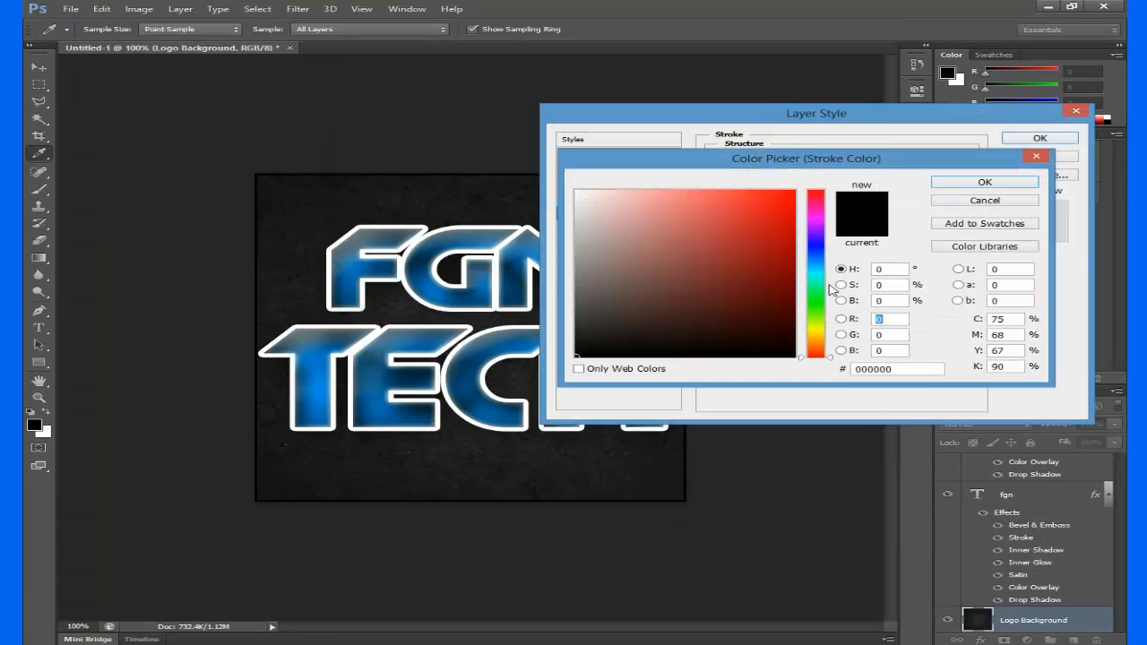
click(668, 329)
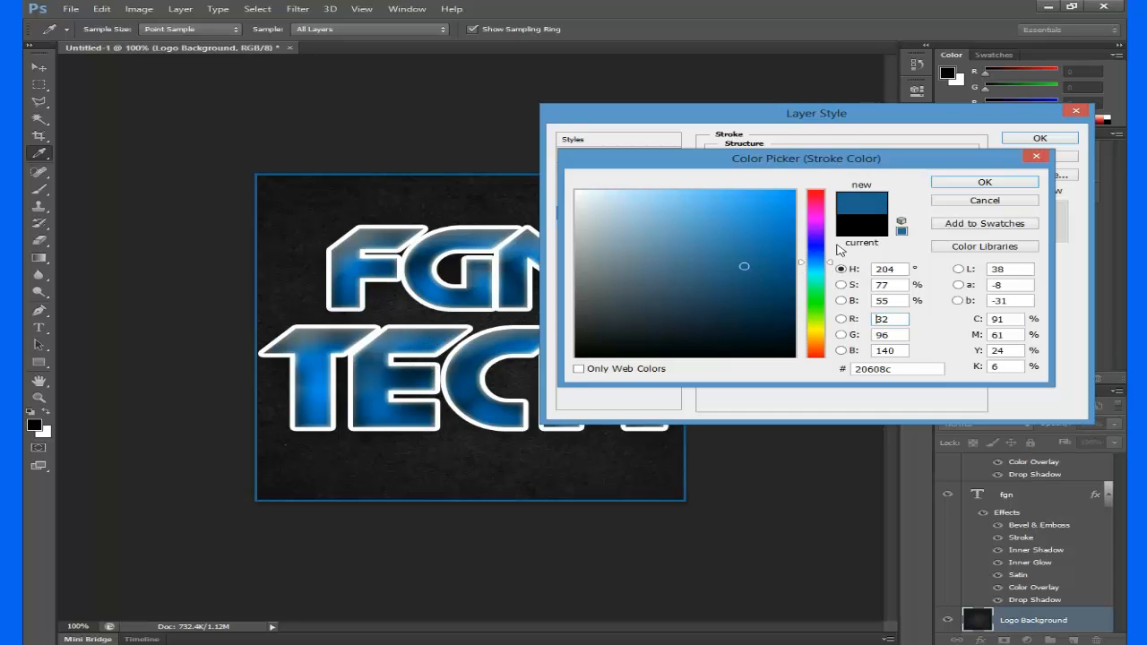
click(984, 181)
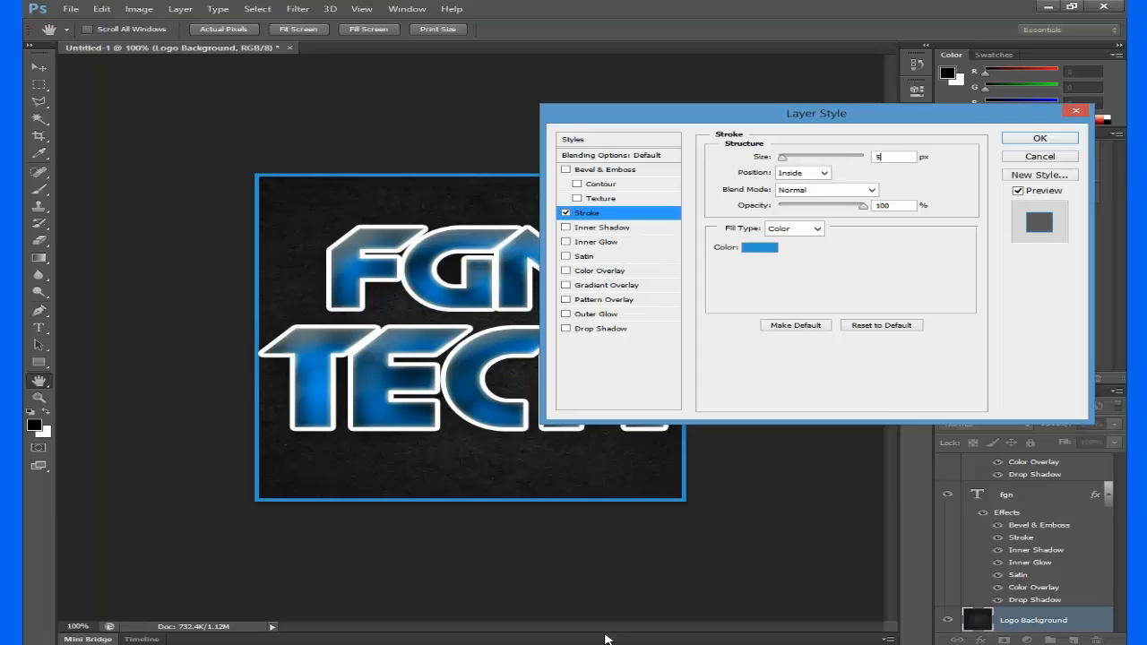
click(1039, 138)
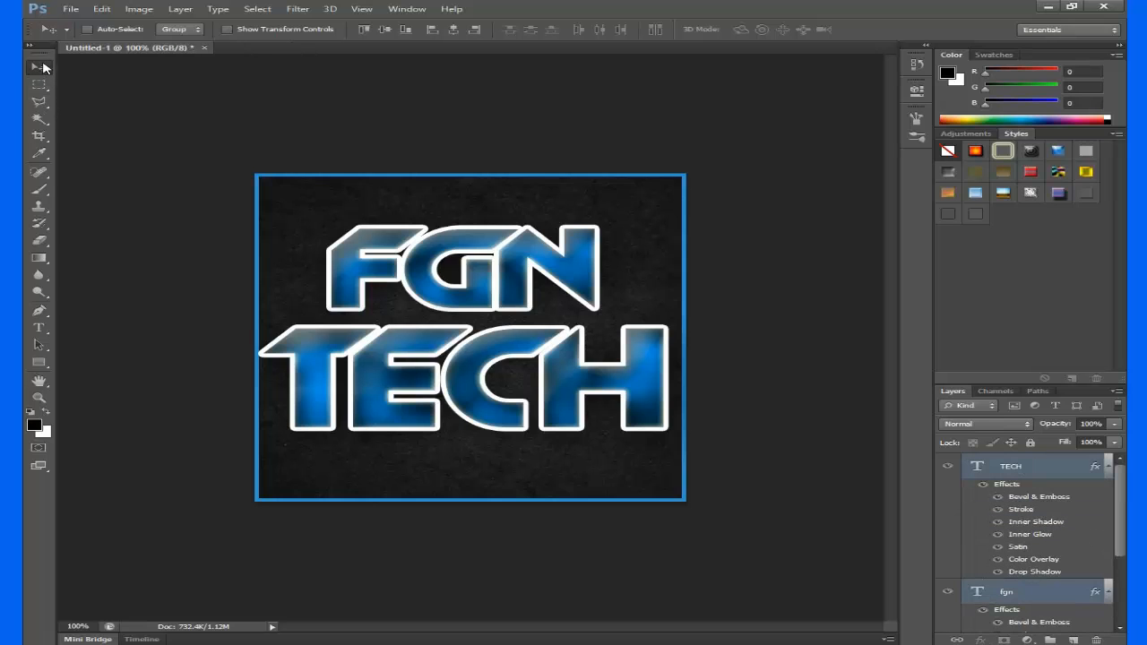
drag(457, 273, 475, 309)
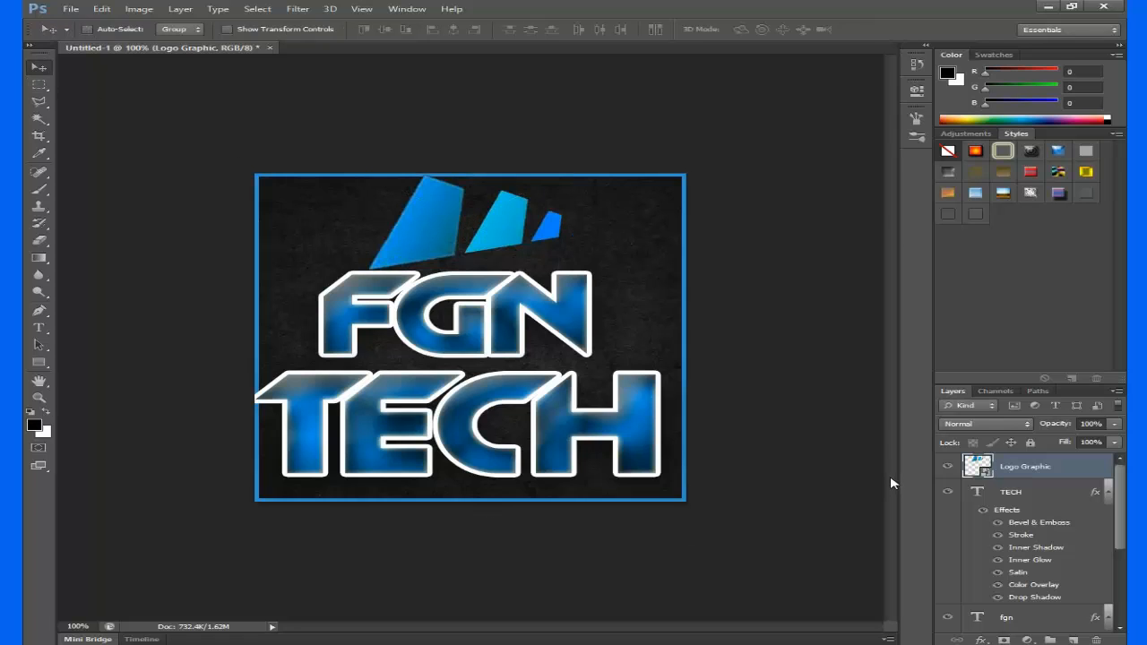
mouse_move(916, 401)
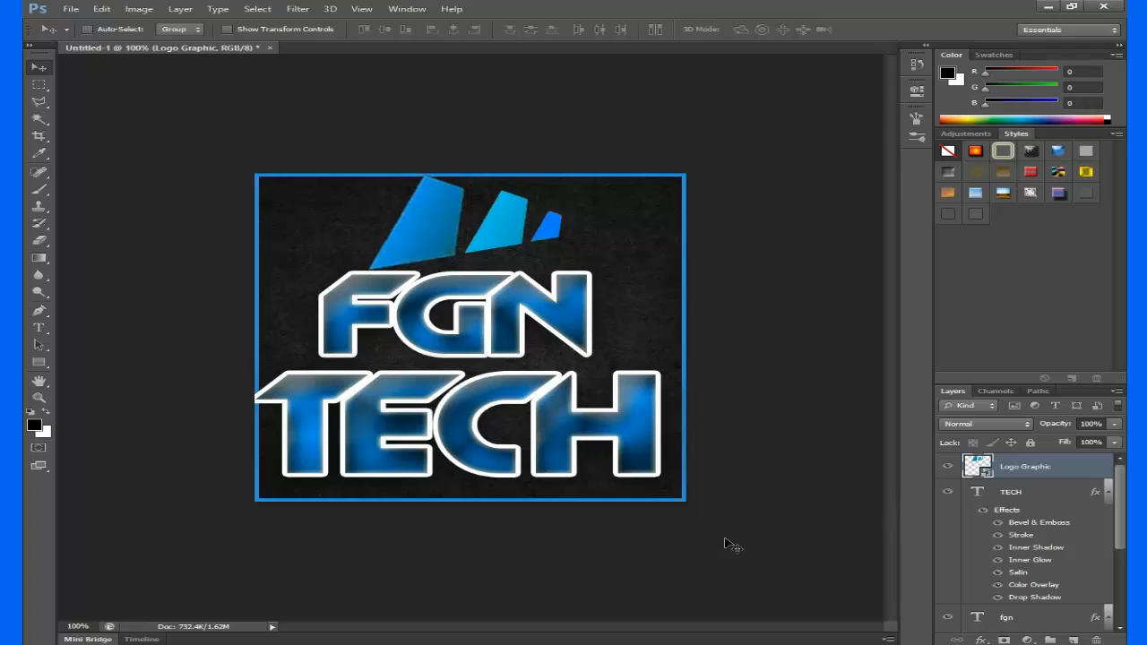
mouse_move(25, 8)
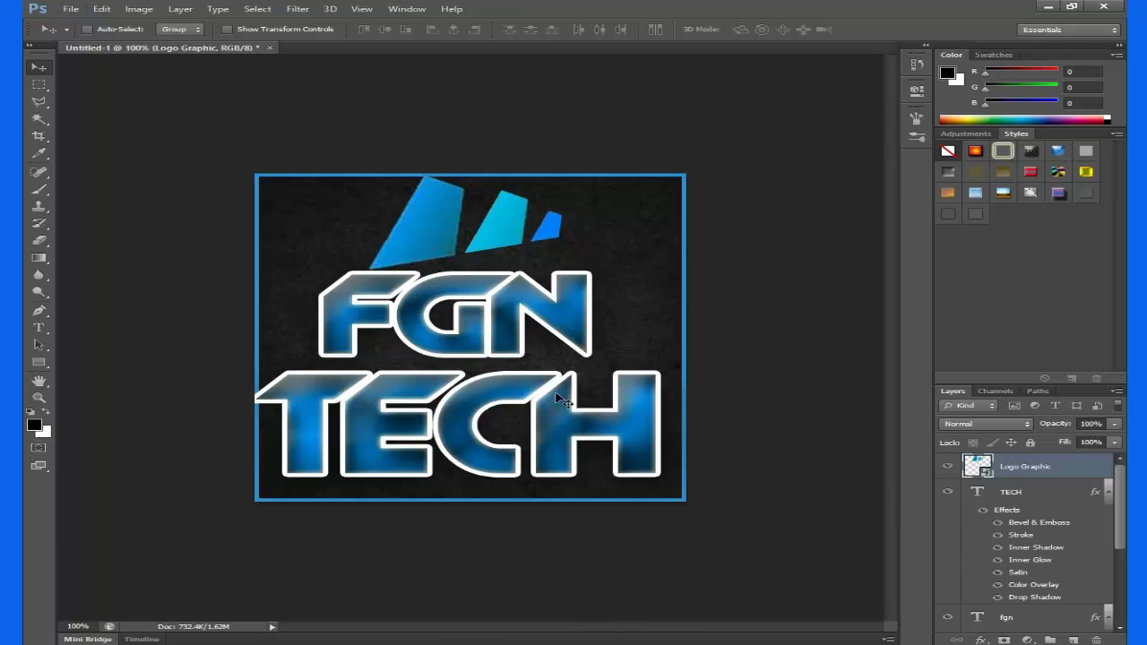
mouse_move(769, 184)
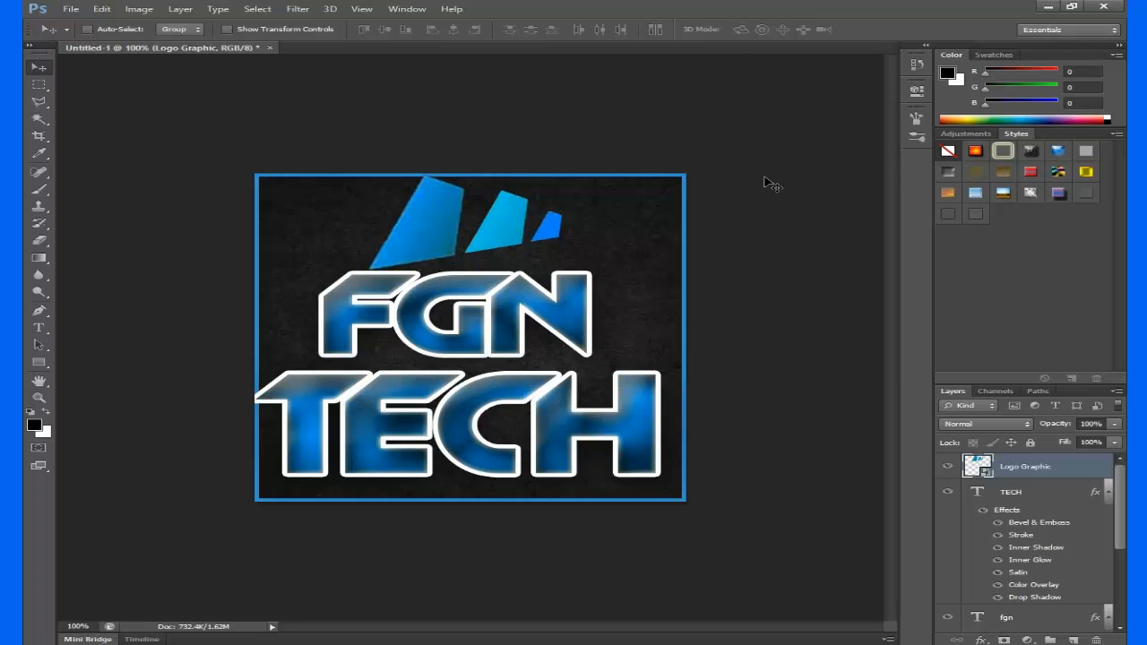
mouse_move(721, 419)
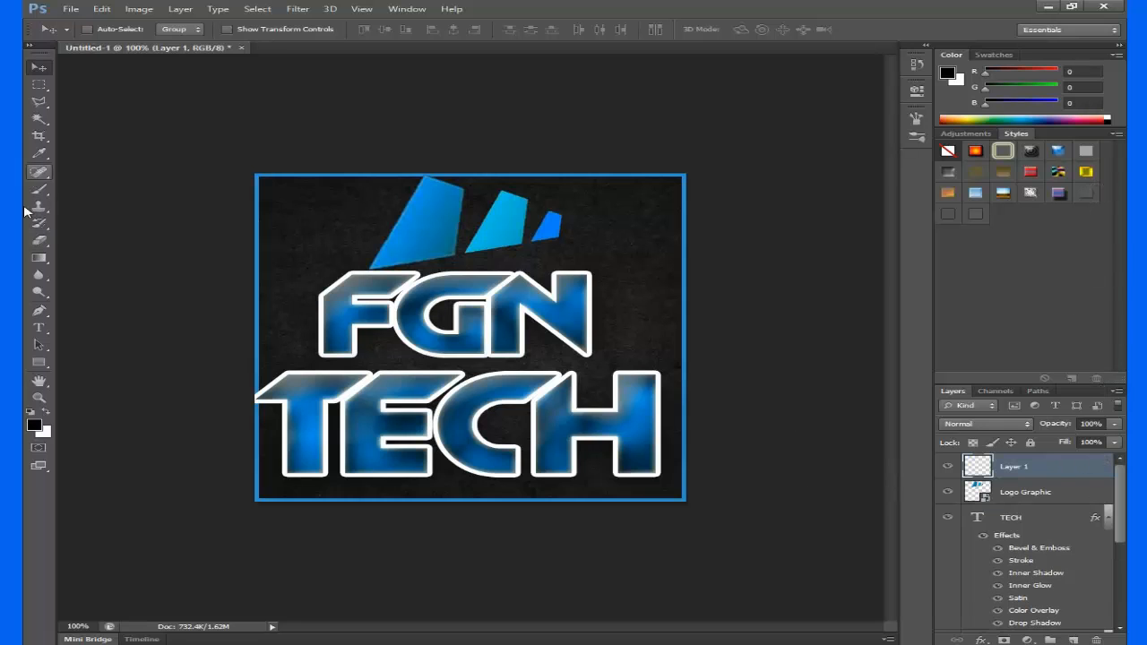
Draw a thin angled Polygonal Lasso selection, paint it black with the brush, and deselect.
click(38, 101)
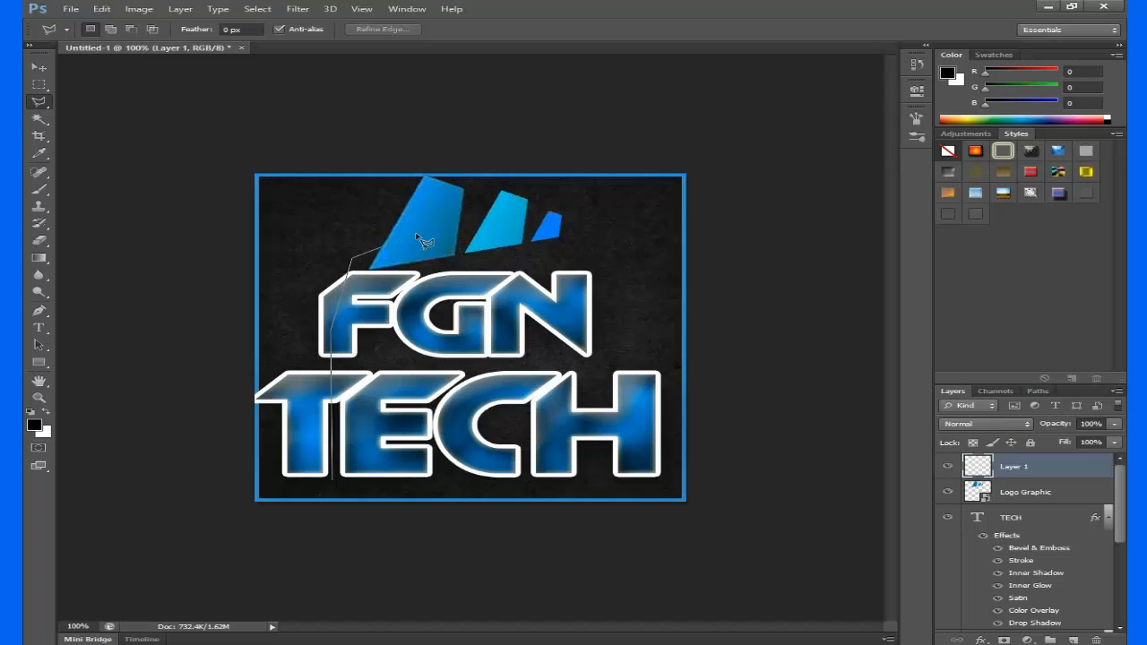
mouse_move(429, 249)
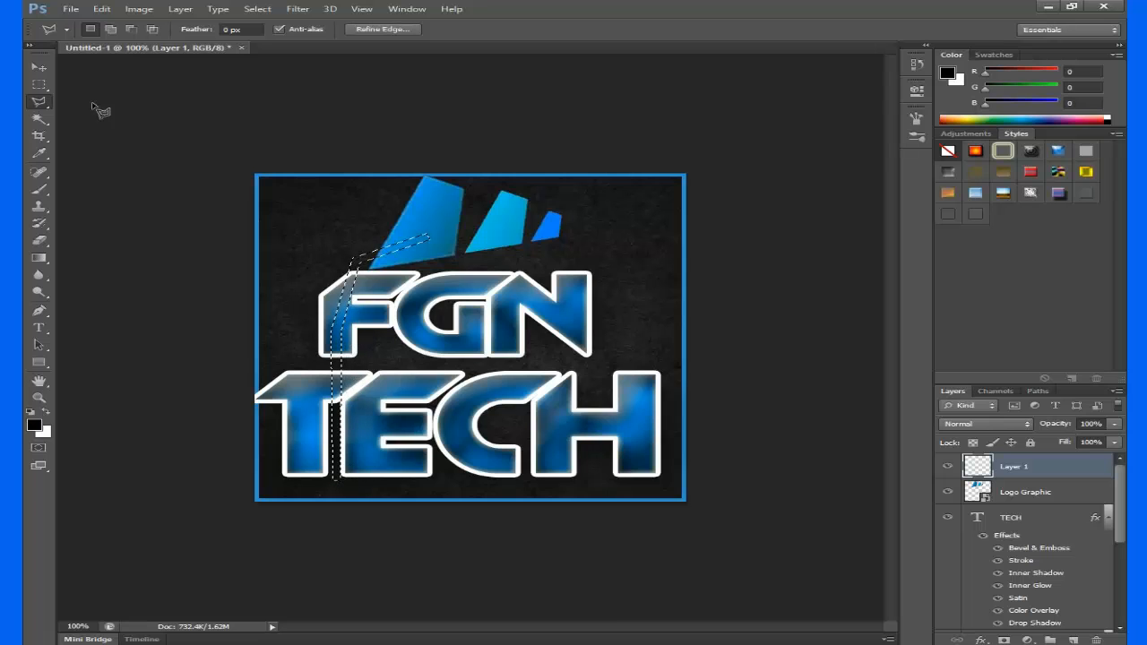
click(39, 189)
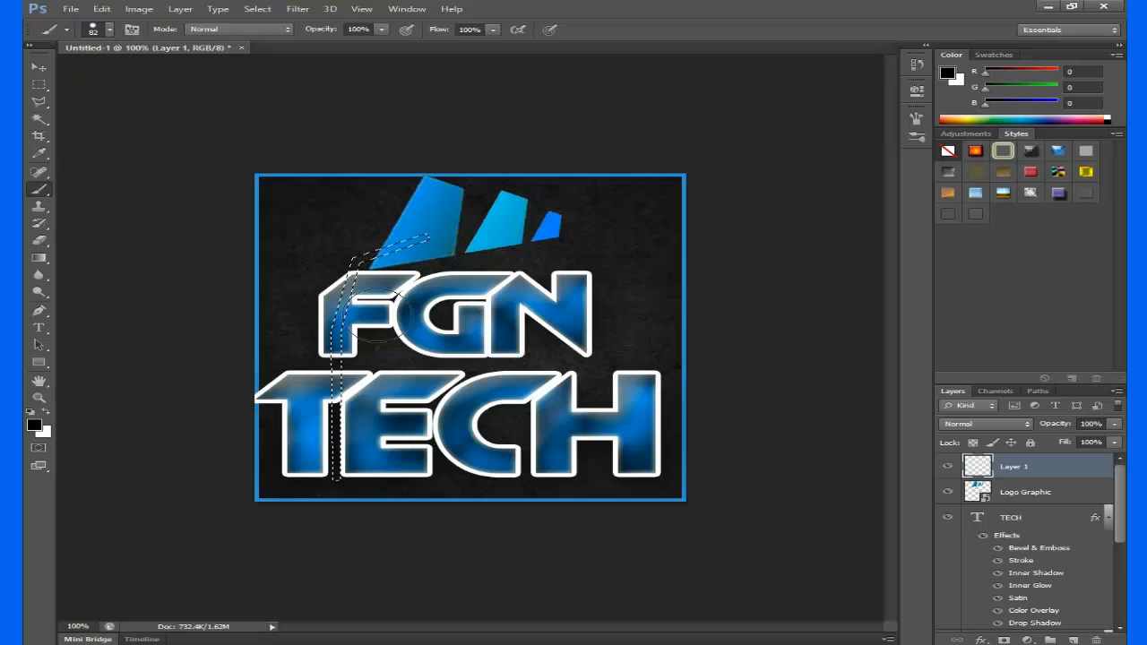
drag(425, 237, 336, 480)
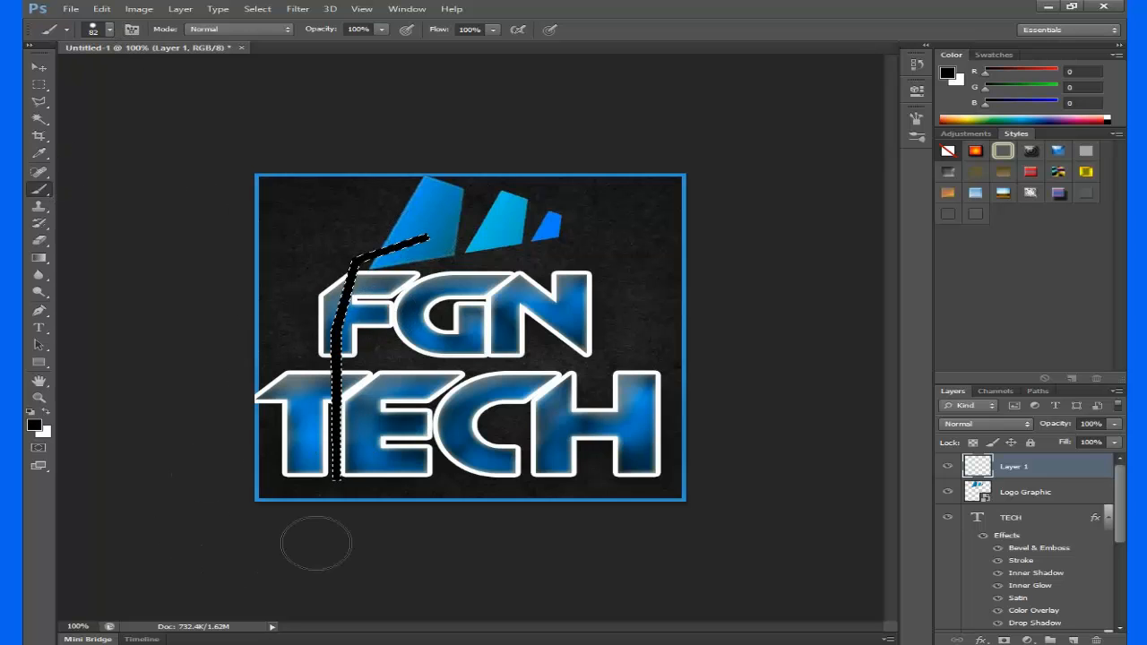
click(39, 67)
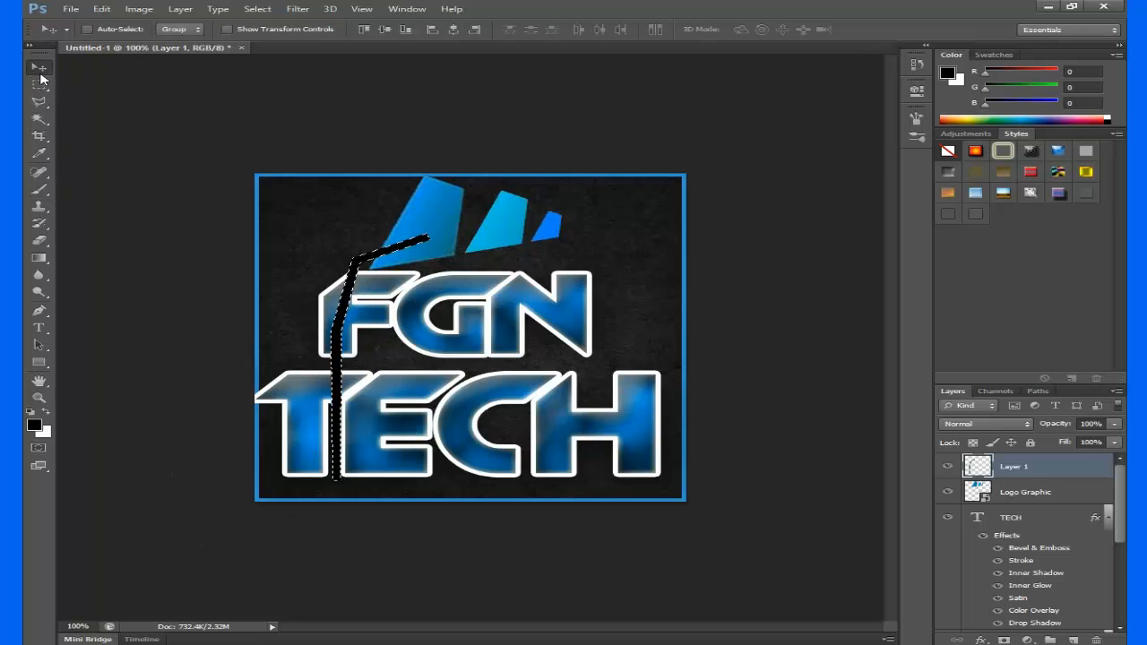
click(39, 80)
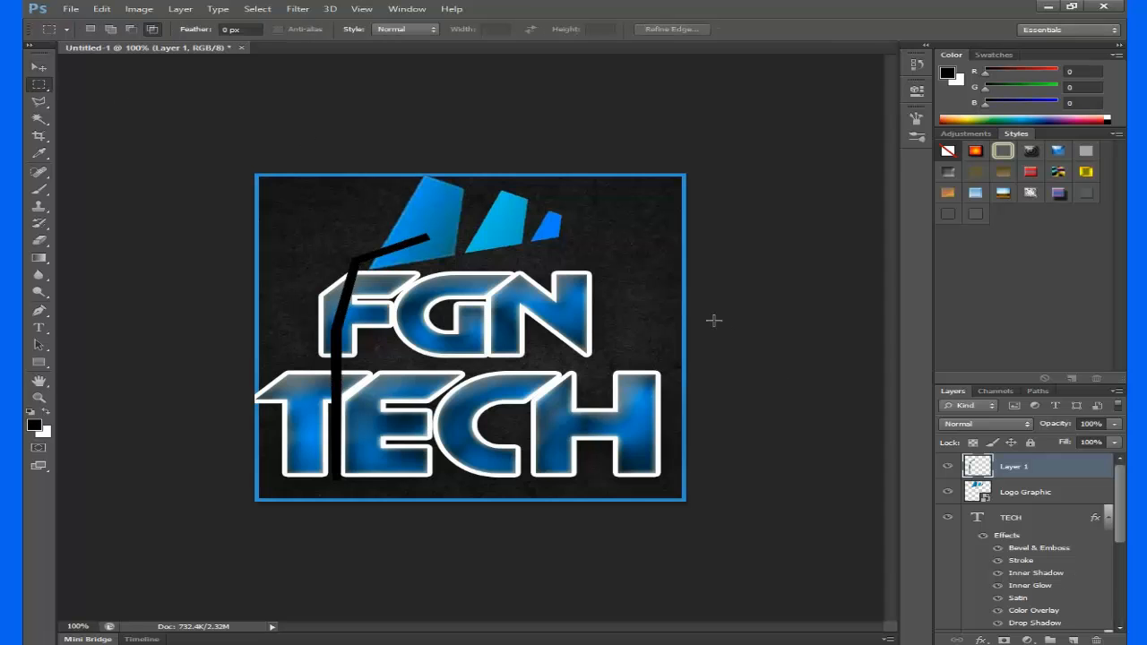
Paste the glow layer style onto Layer 1 with 0% Fill and move the line left.
right_click(1014, 466)
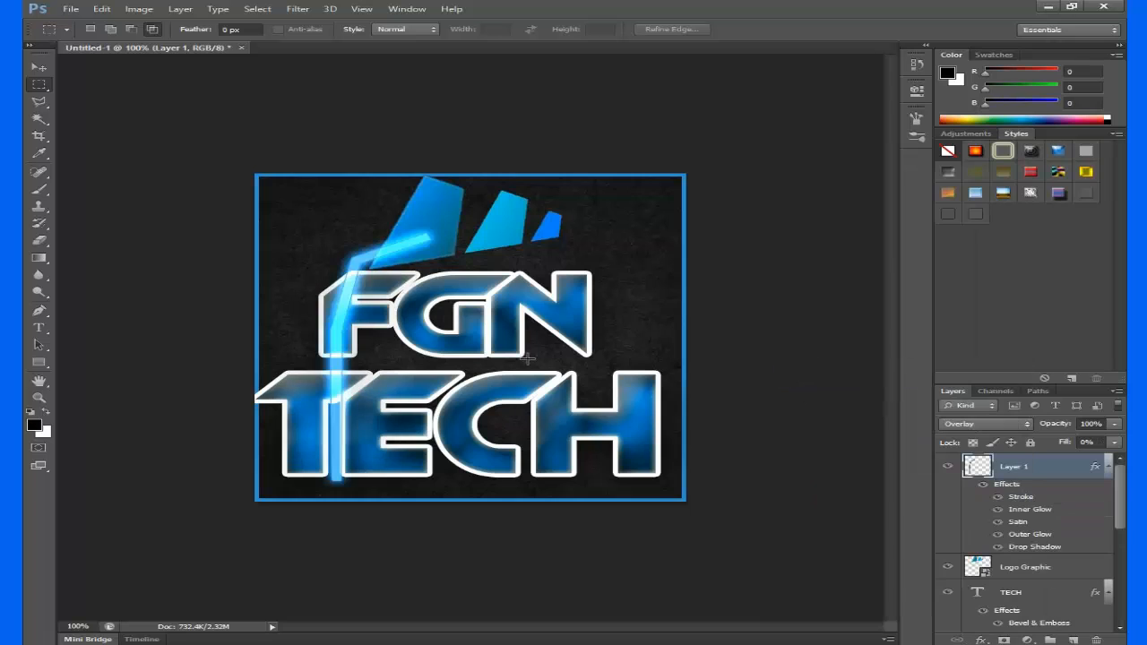
scroll(down, 3)
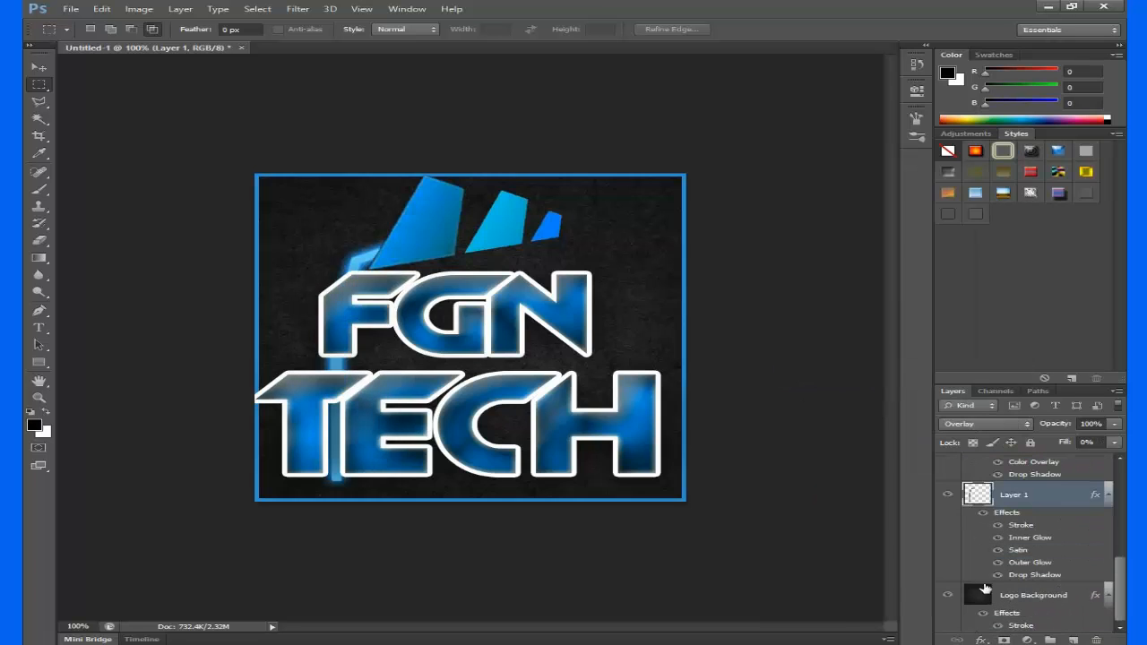
click(38, 67)
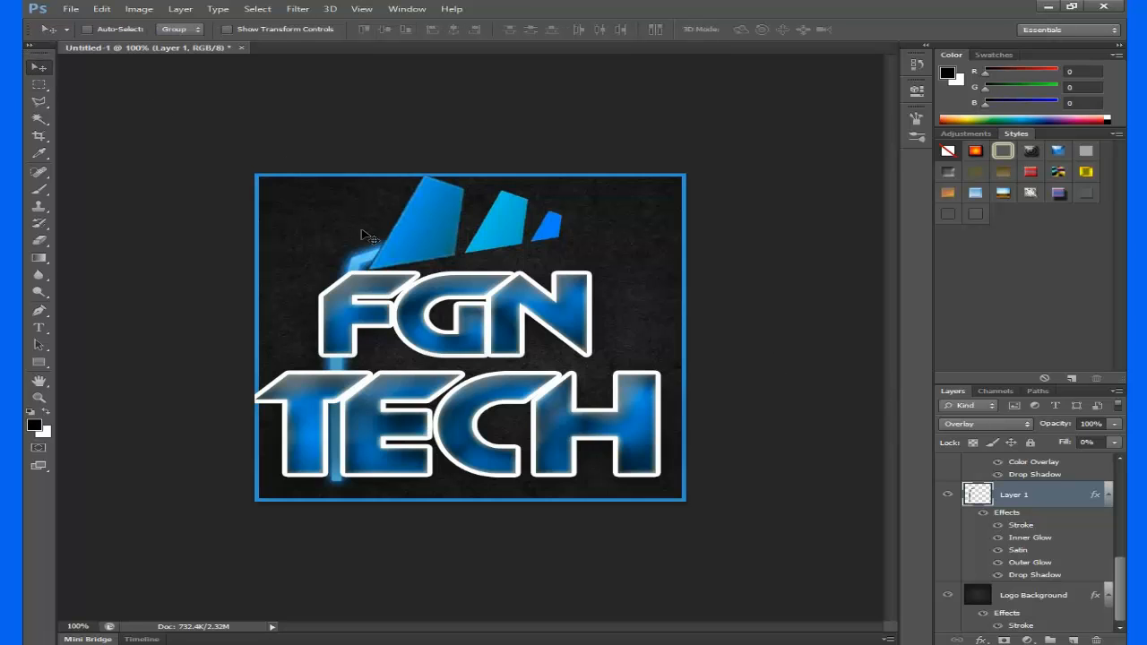
drag(368, 234, 335, 214)
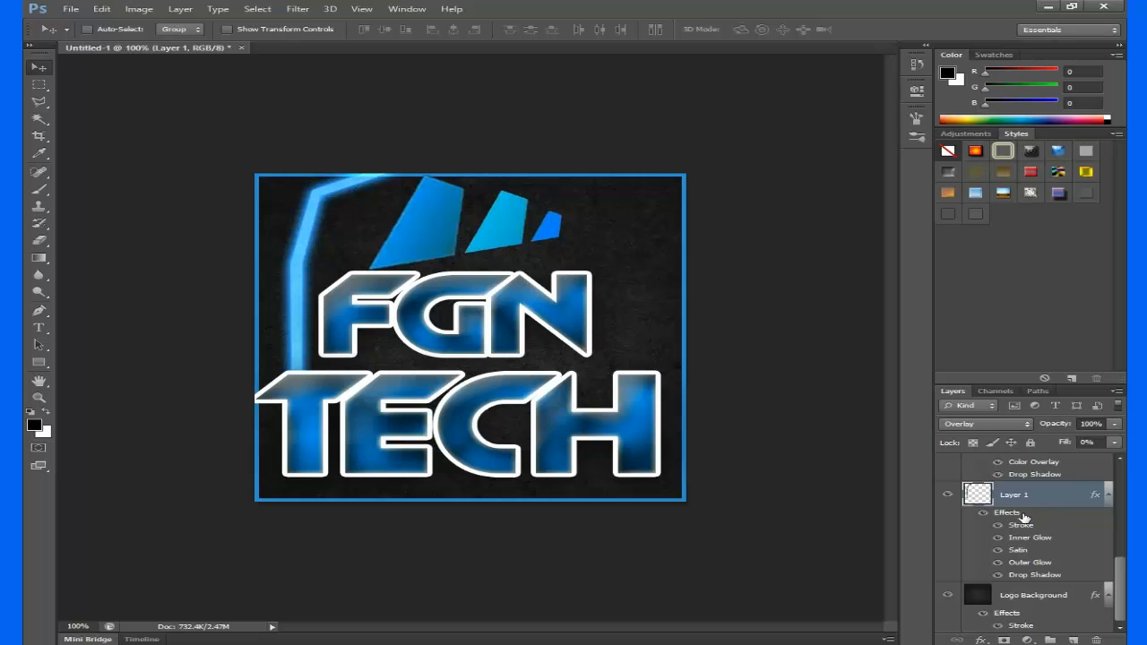
double_click(1007, 512)
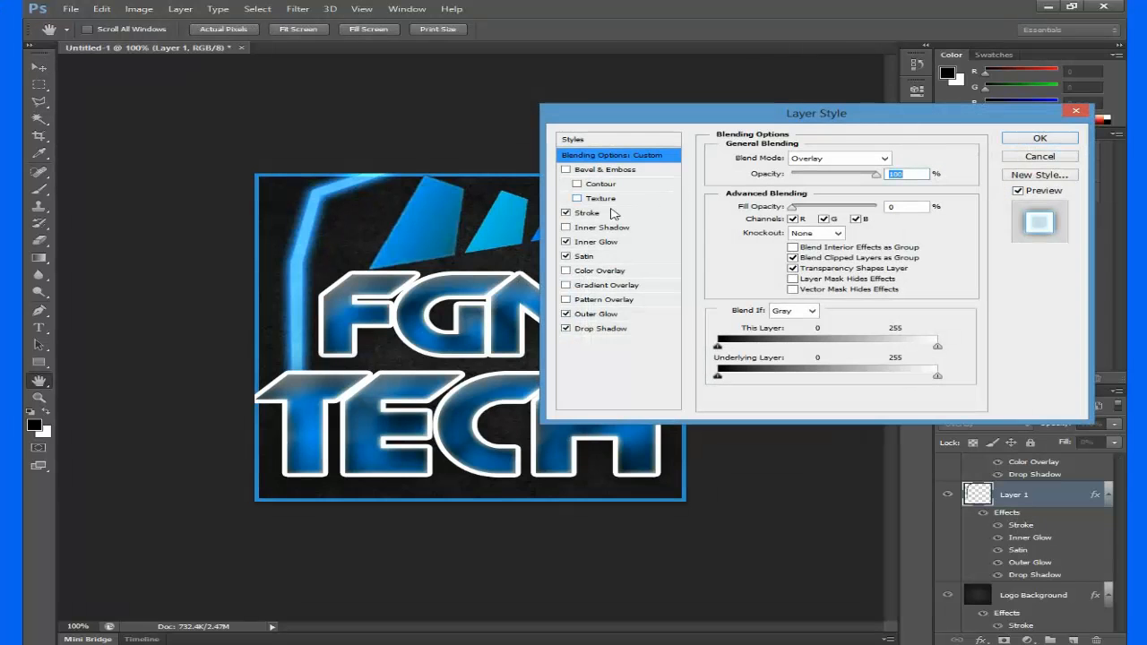
click(585, 213)
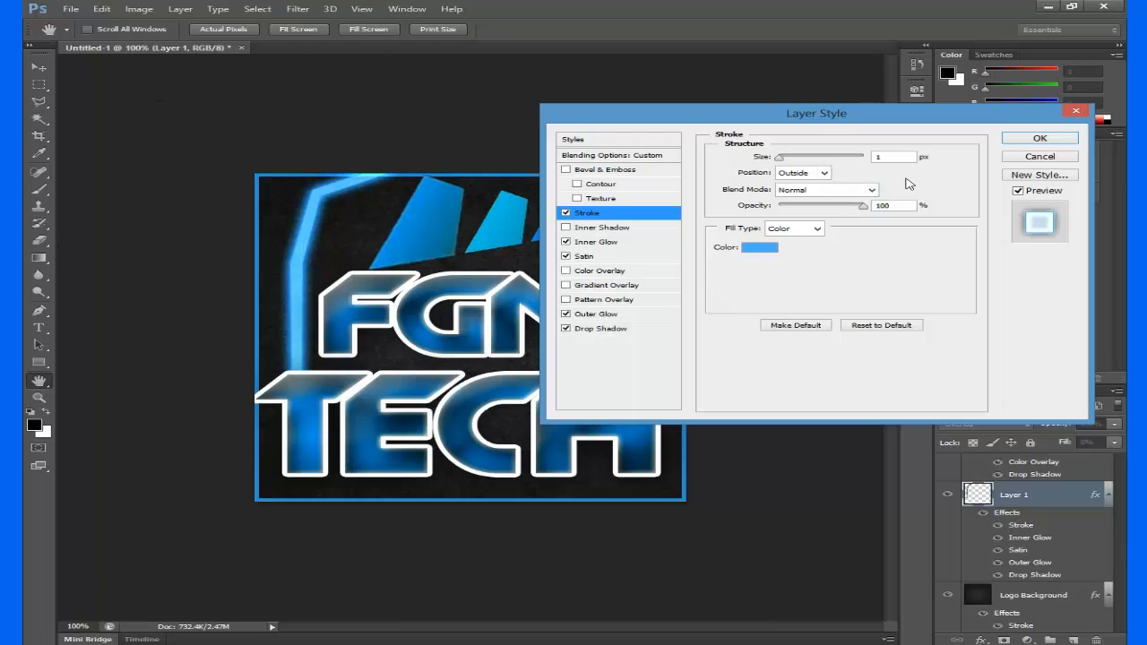
mouse_move(863, 208)
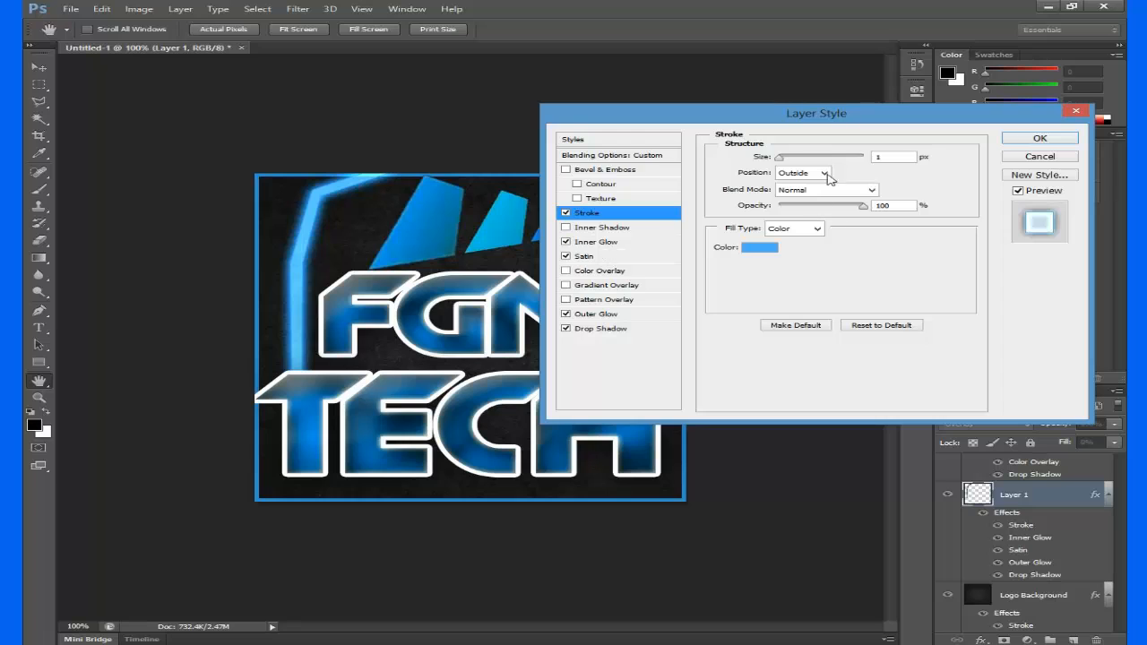
mouse_move(833, 176)
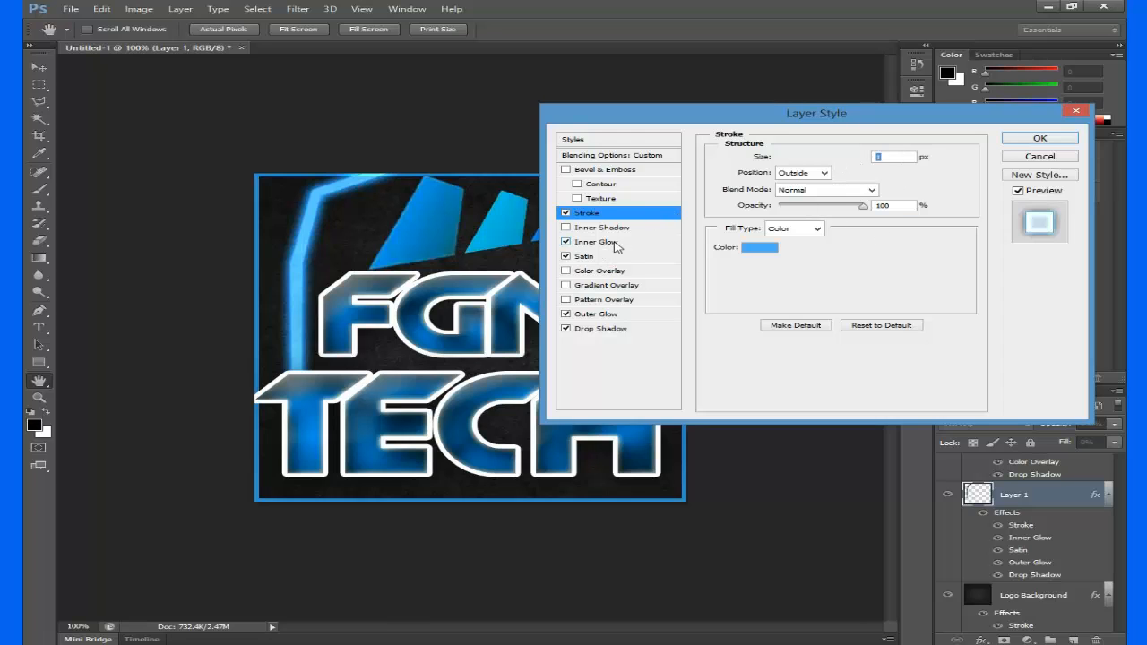
click(595, 242)
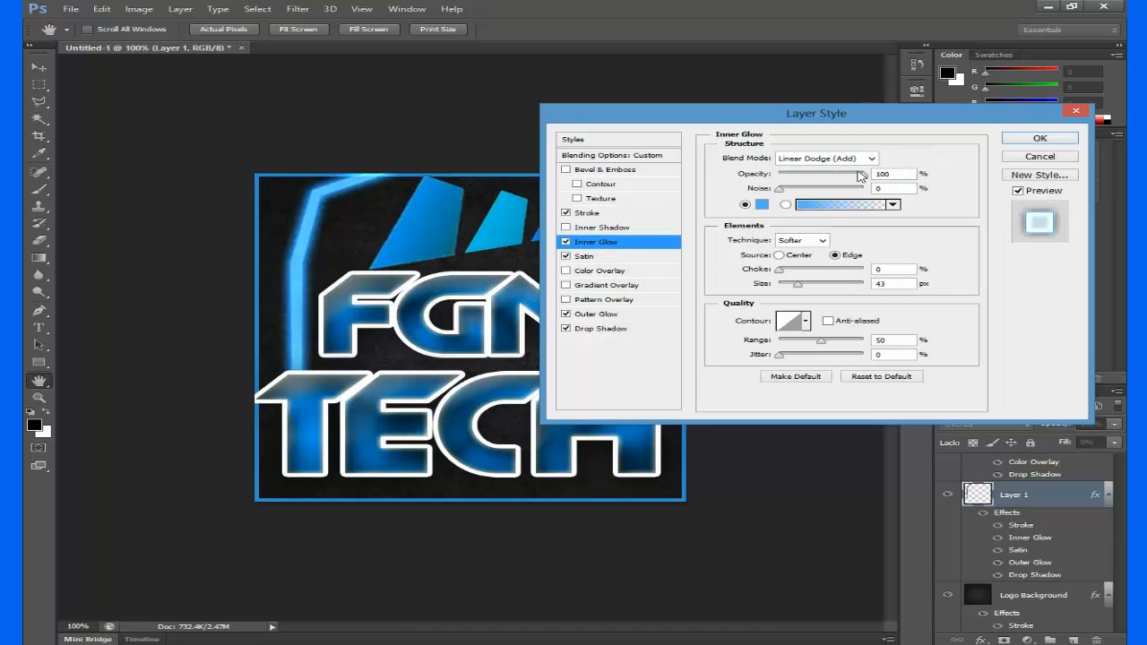
mouse_move(624, 255)
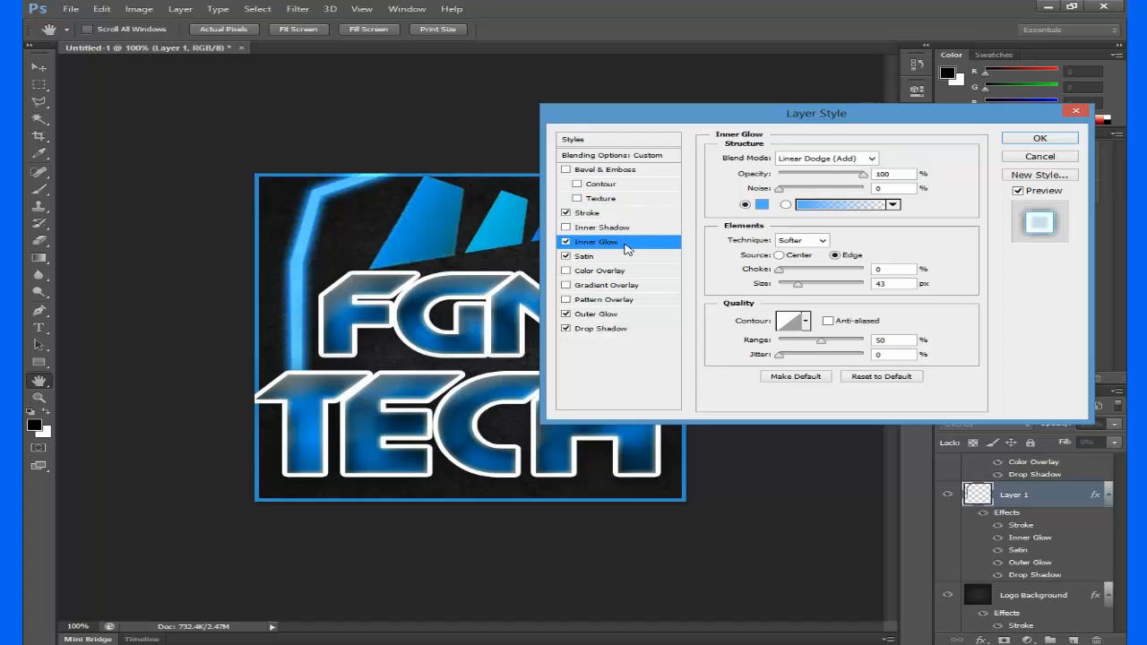
click(583, 256)
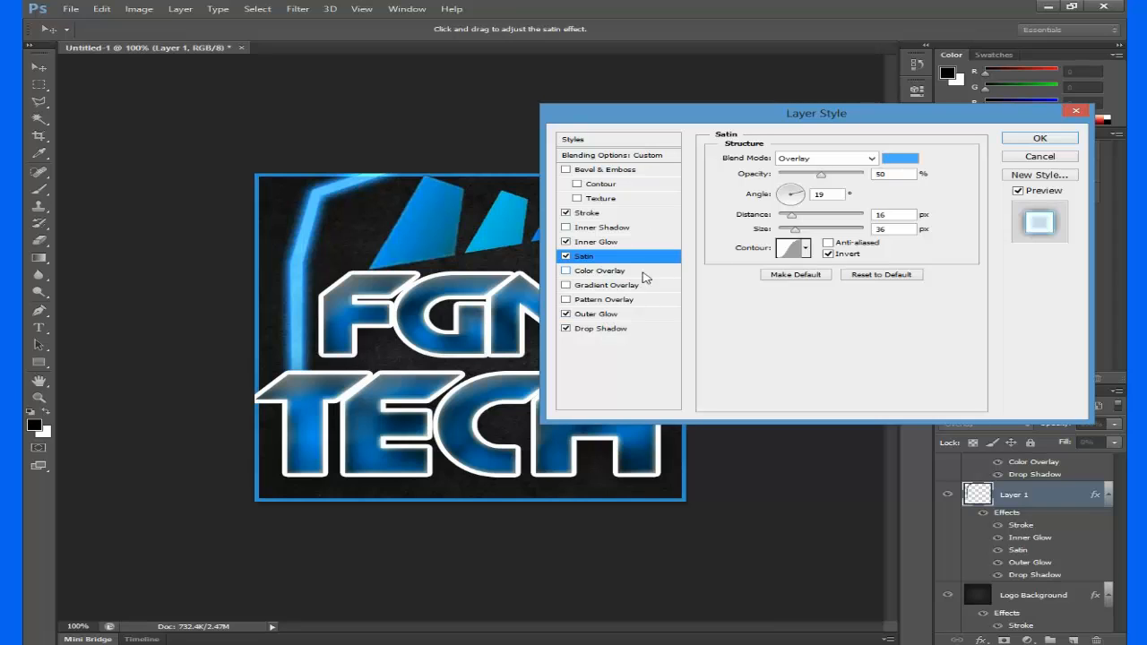
click(596, 313)
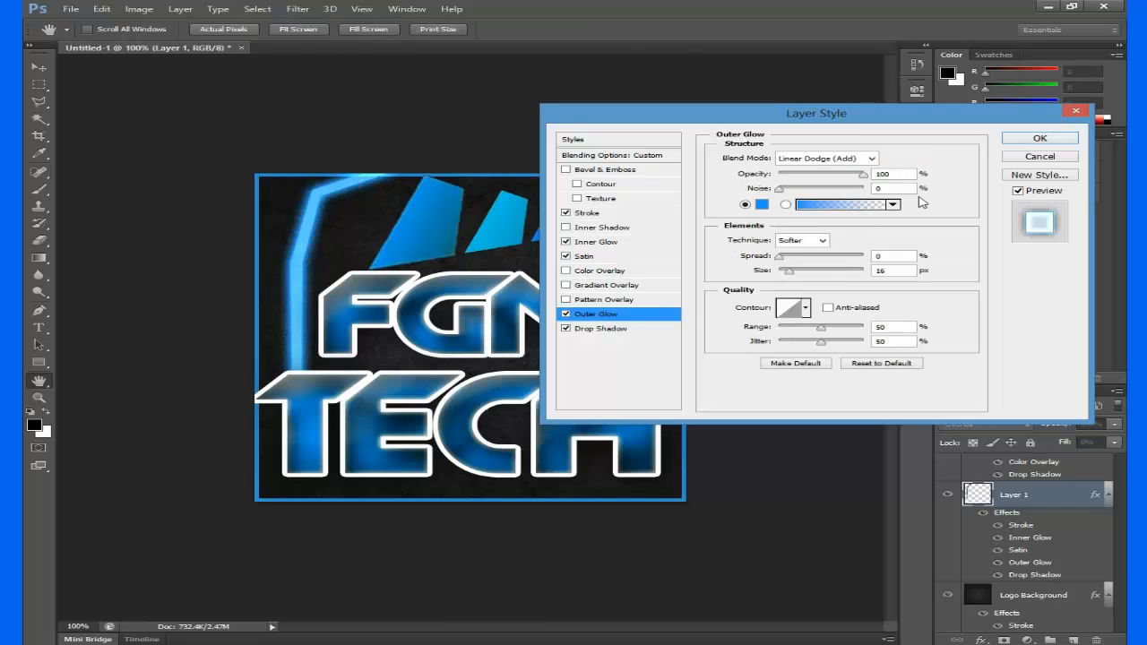
click(600, 328)
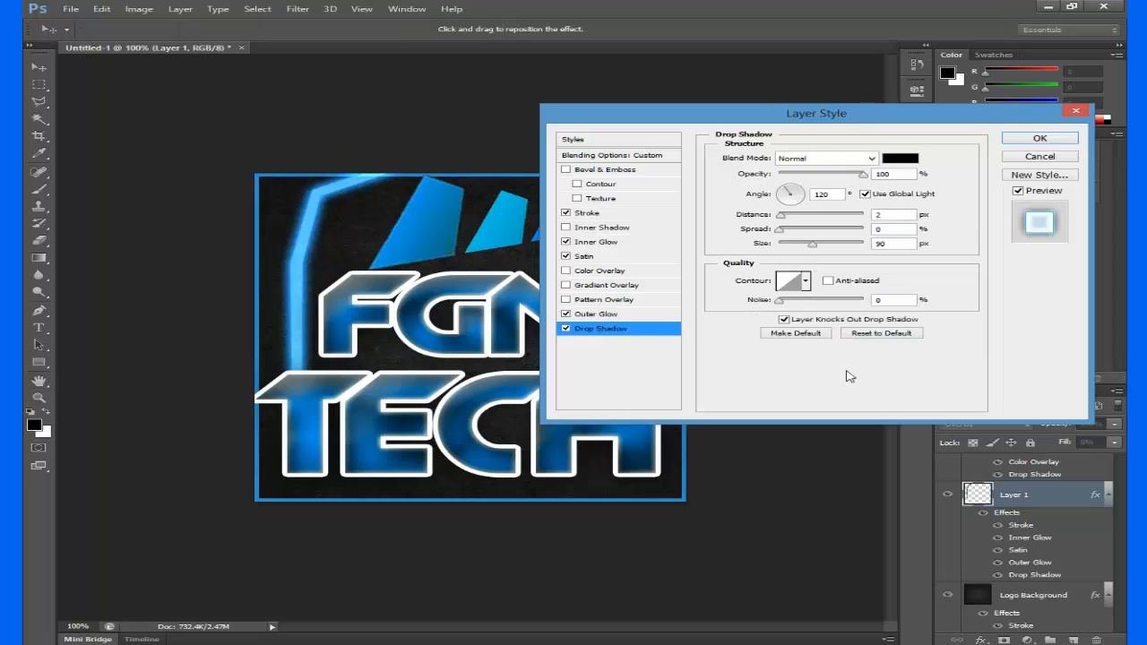
mouse_move(1038, 156)
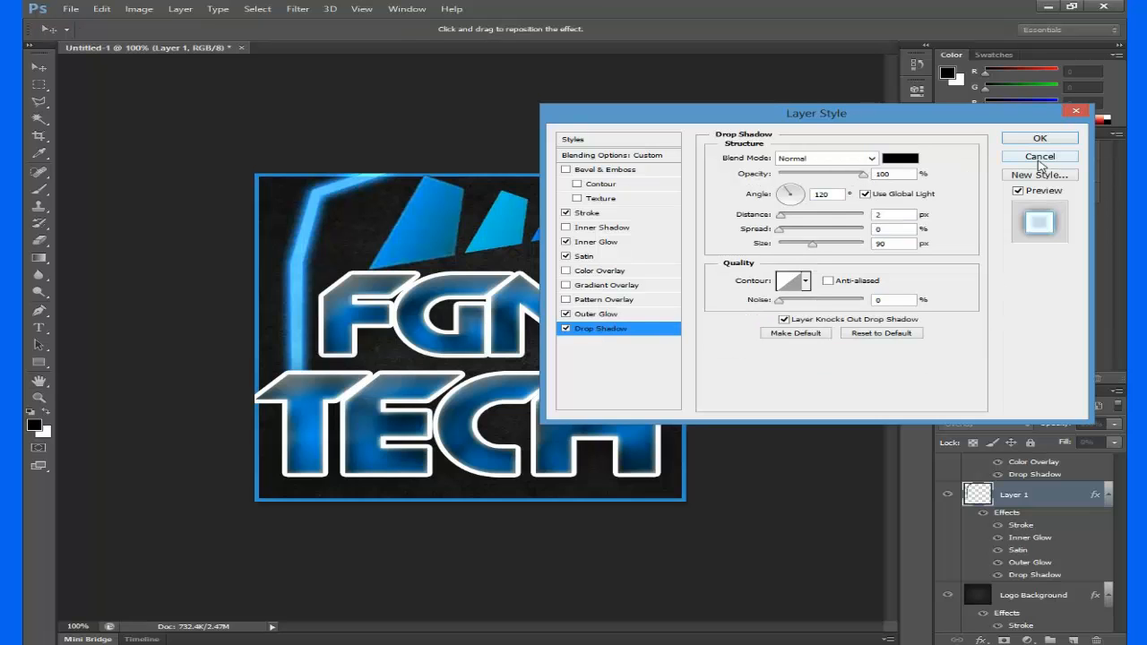
click(1039, 138)
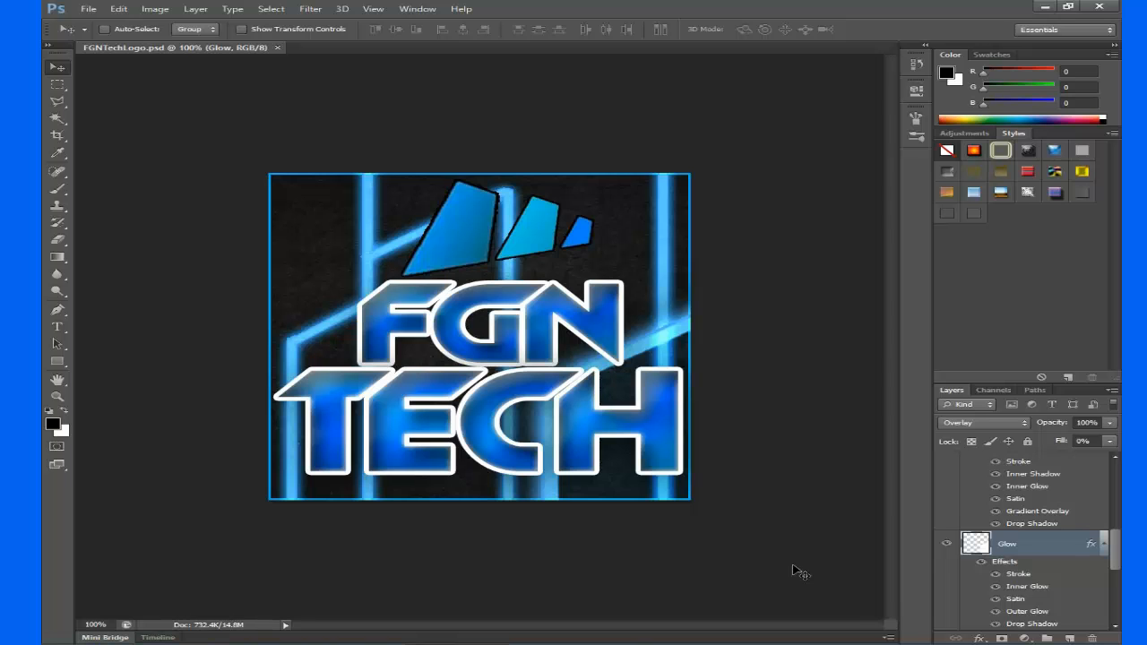
mouse_move(668, 439)
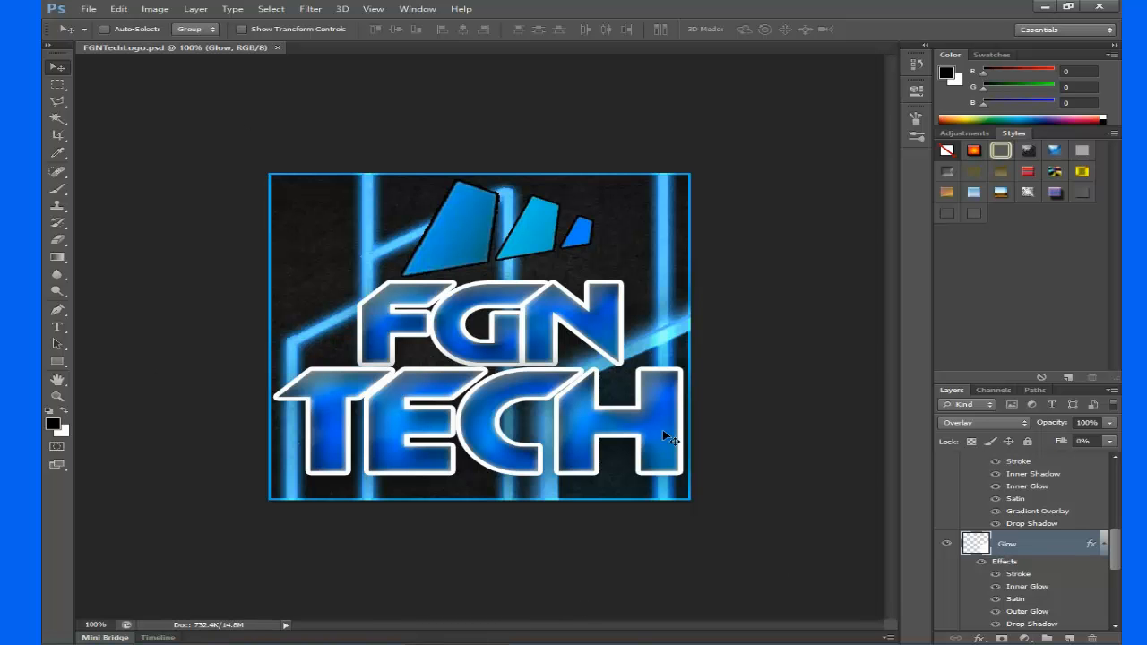